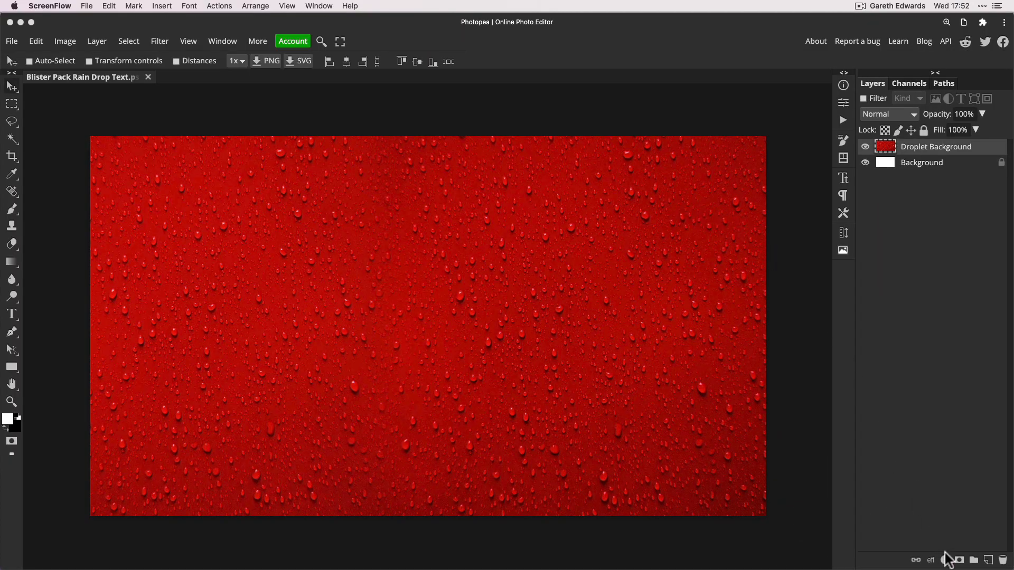
Step: Add a Hue/Saturation adjustment with Hue -58 and Saturation 23, turning the droplets magenta
click(945, 560)
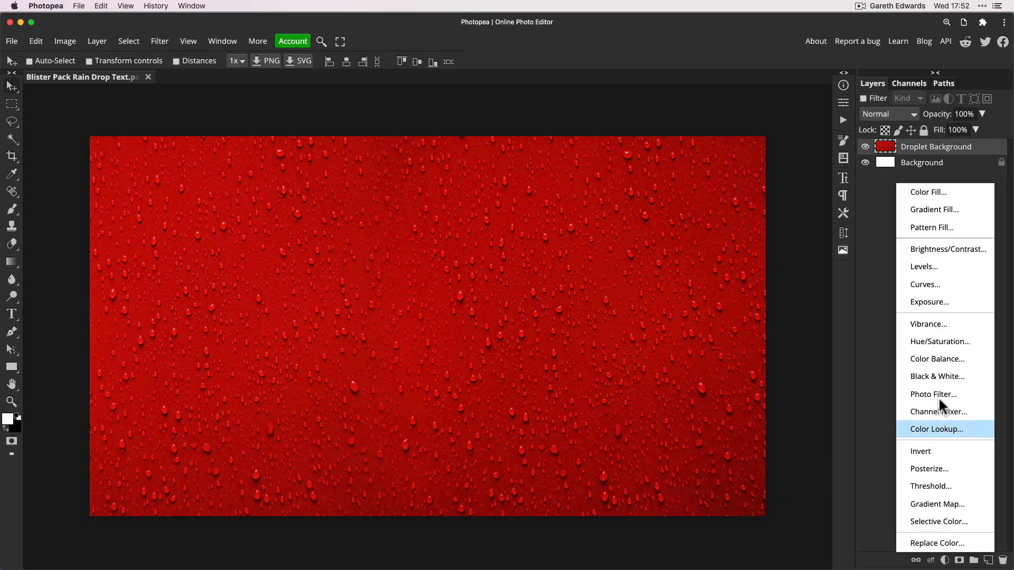
click(940, 341)
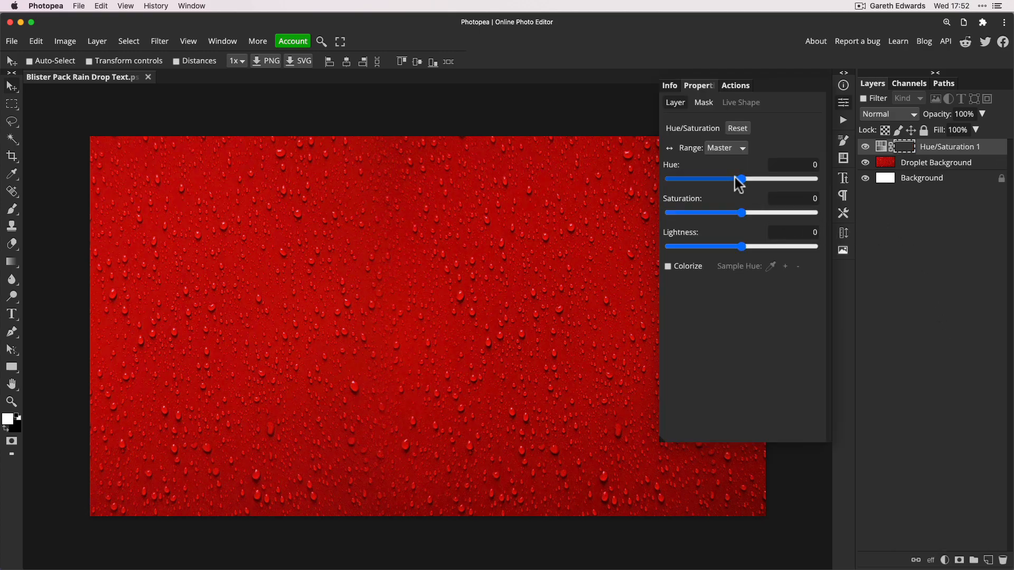
drag(741, 179, 716, 179)
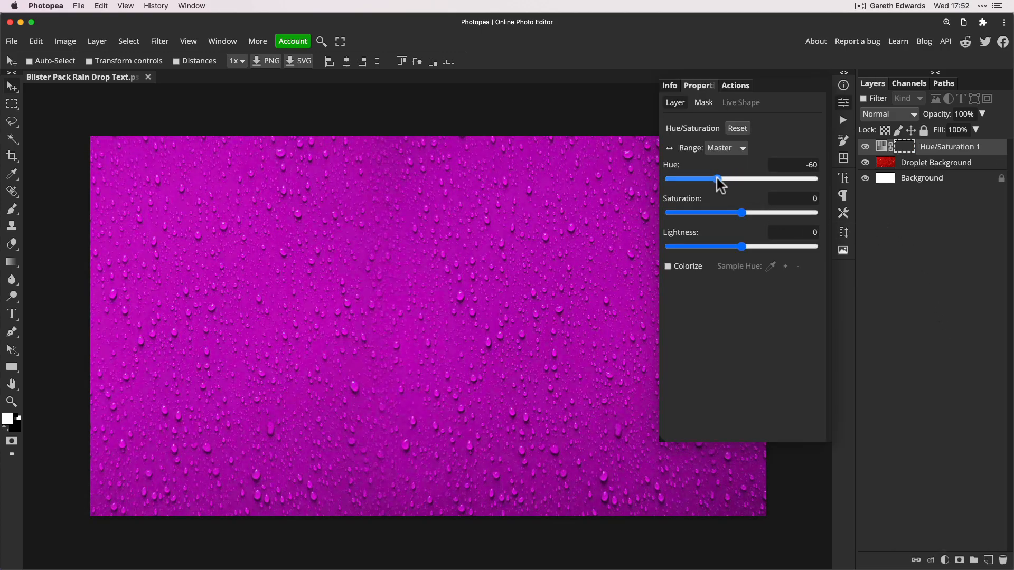
drag(741, 212, 756, 213)
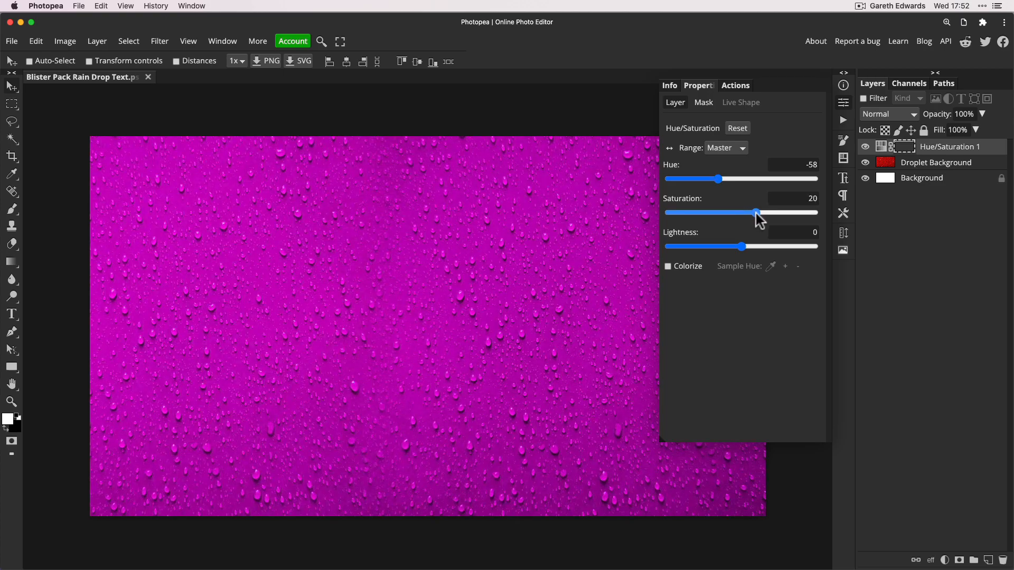
drag(754, 212, 760, 212)
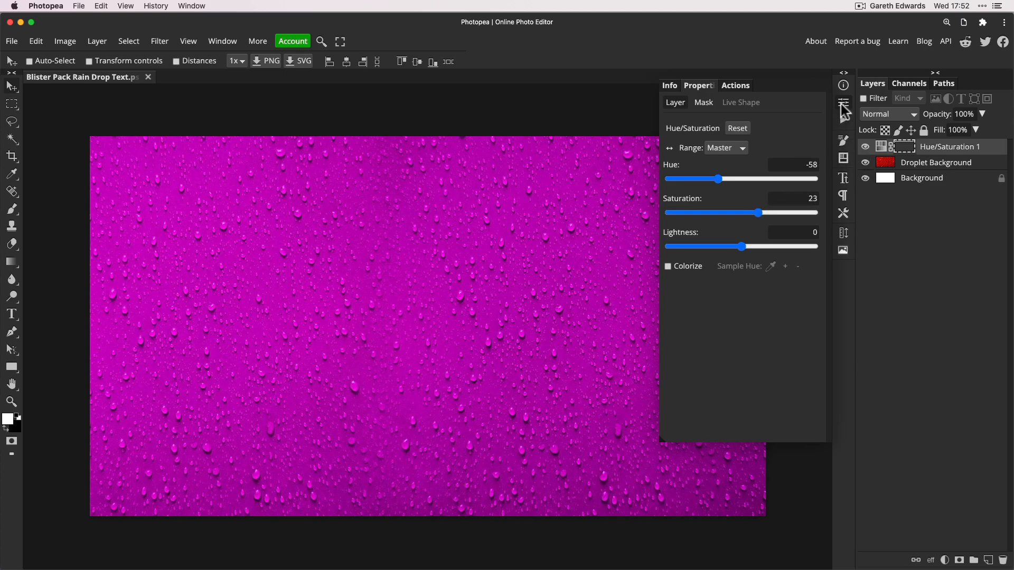
Step: Create white 150 px two-line text 'I LOVE RAIN' near the canvas centre
click(844, 103)
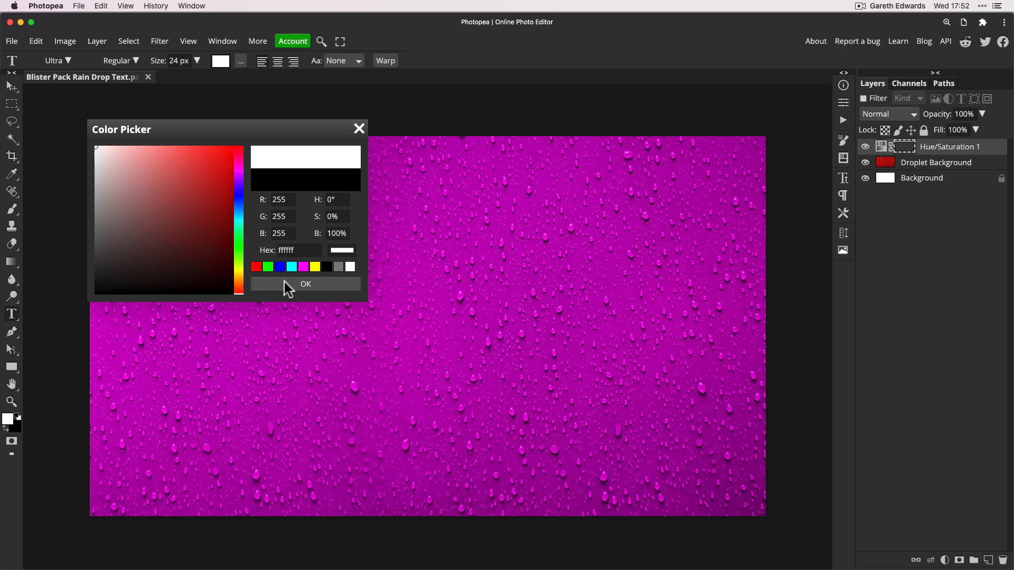
click(305, 284)
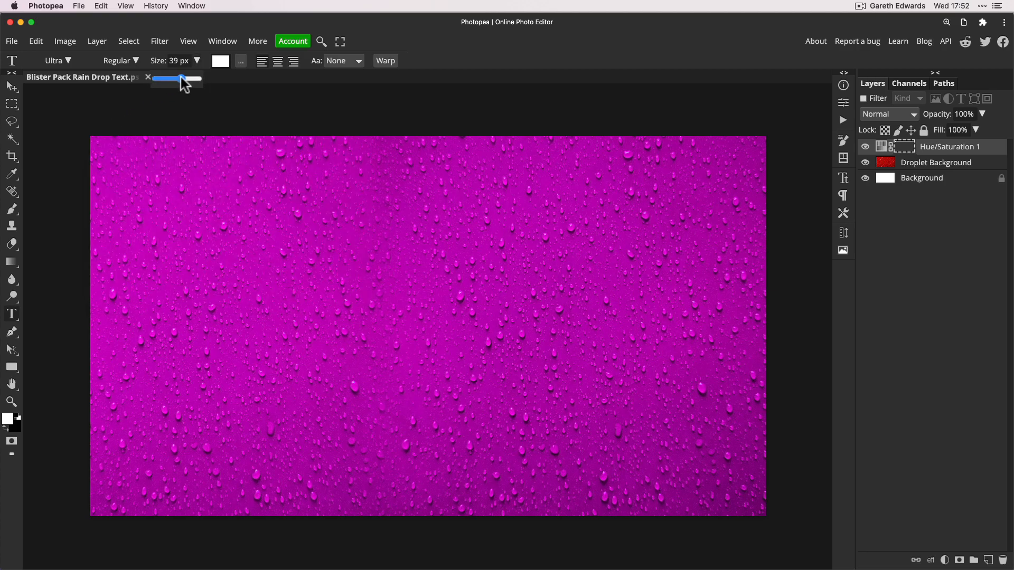
drag(181, 79, 203, 79)
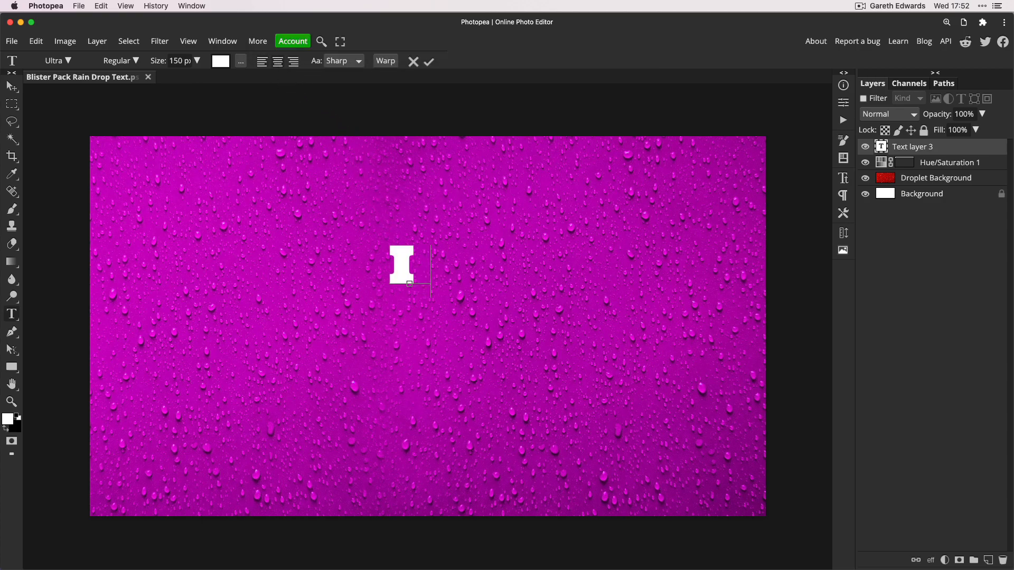
text(I LOVE RA)
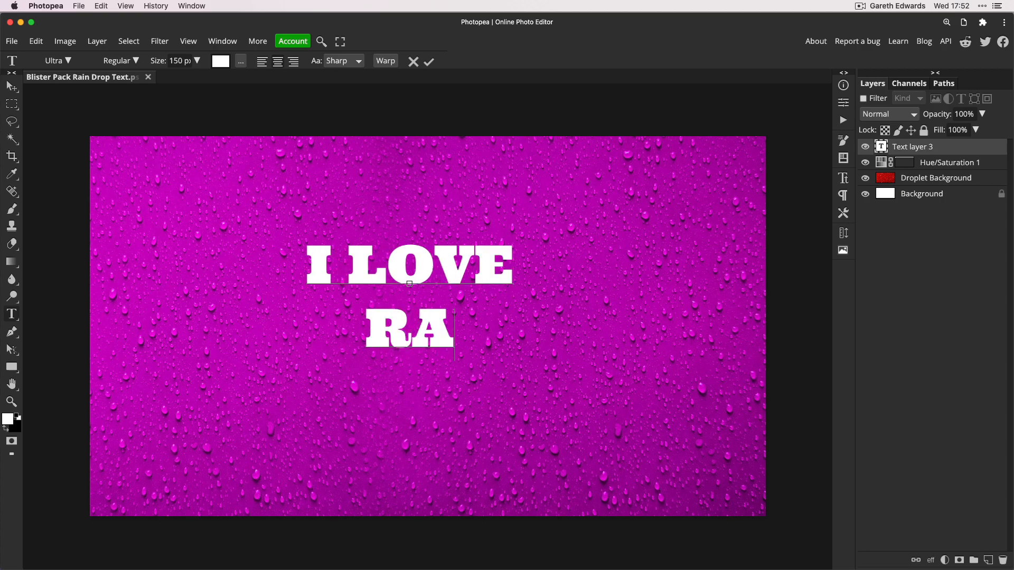
text(IN)
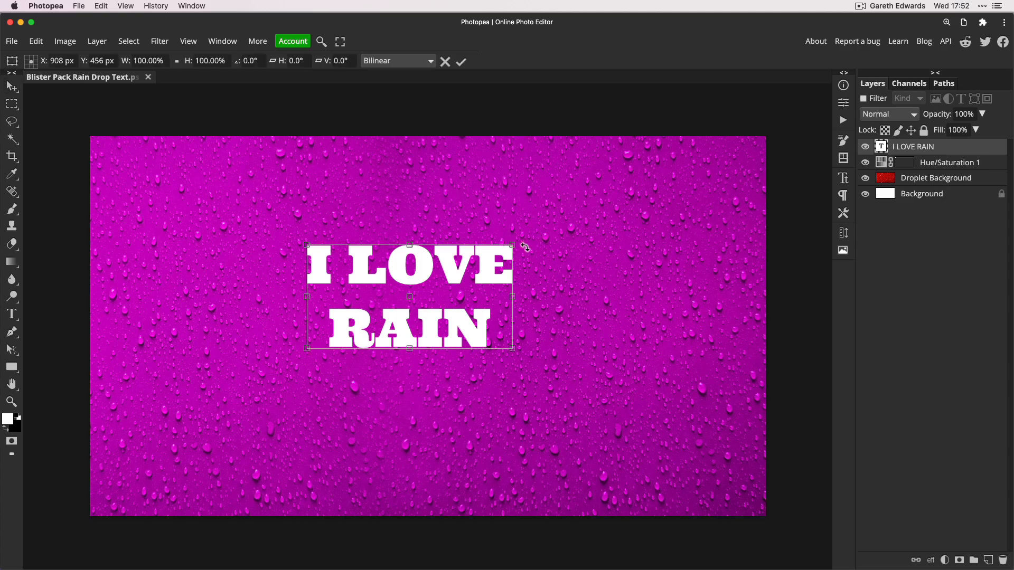
Step: Free-transform the text layer larger so the letters fill most of the canvas
drag(511, 244, 587, 195)
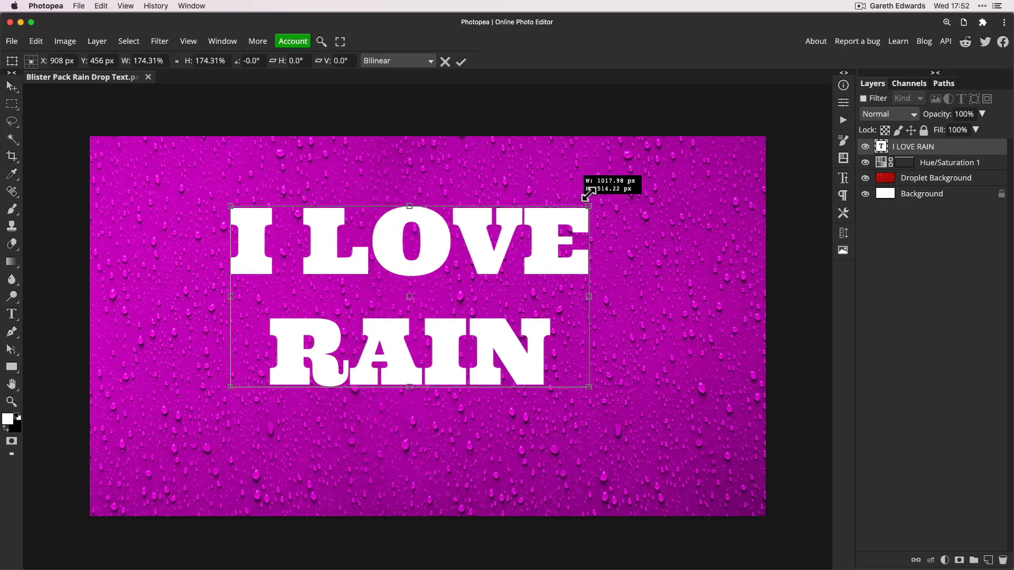
drag(587, 194, 649, 157)
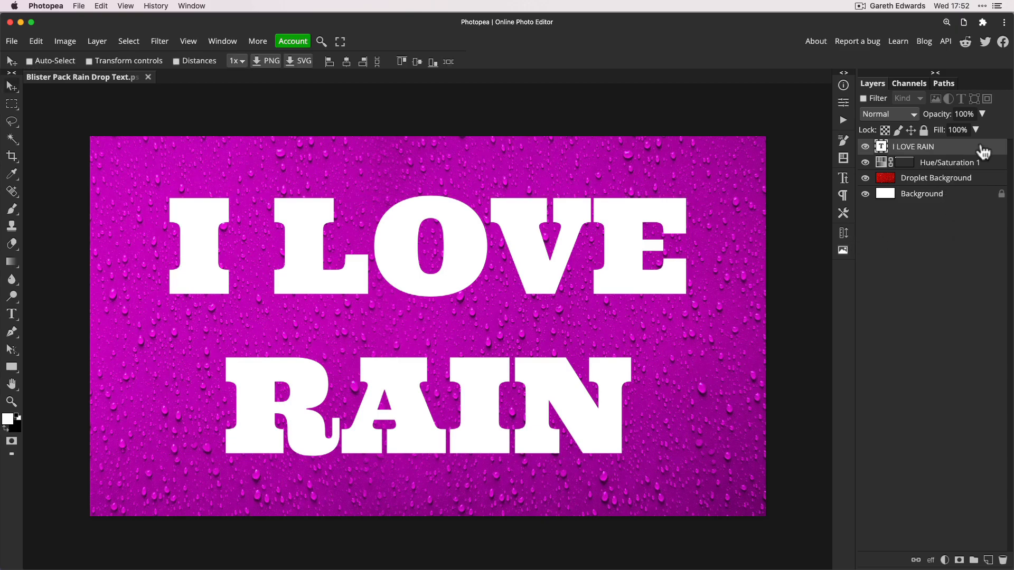
Step: Enable a Drop Shadow on the text with 57% opacity and 10 px distance
double_click(913, 146)
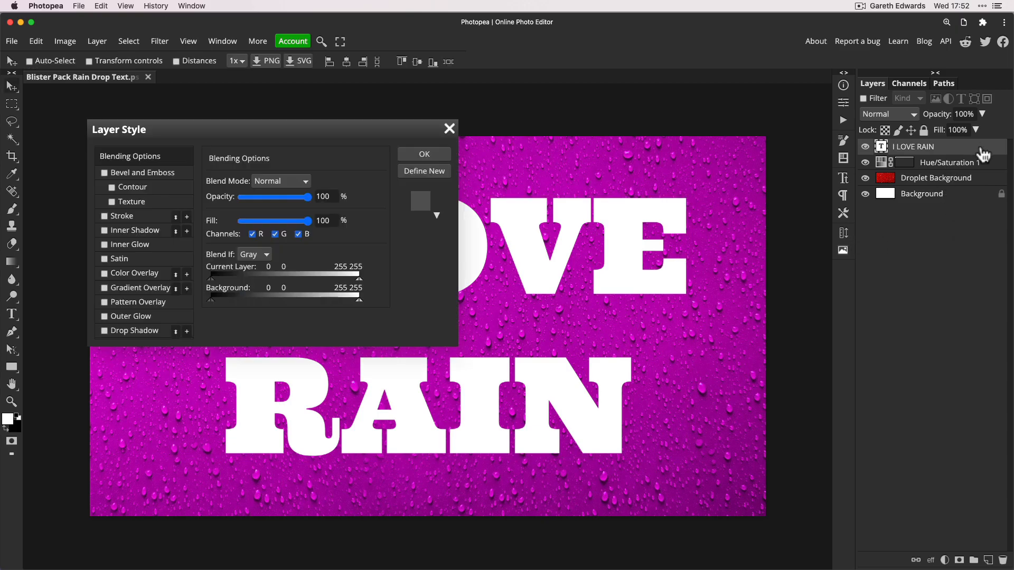
drag(118, 129, 694, 198)
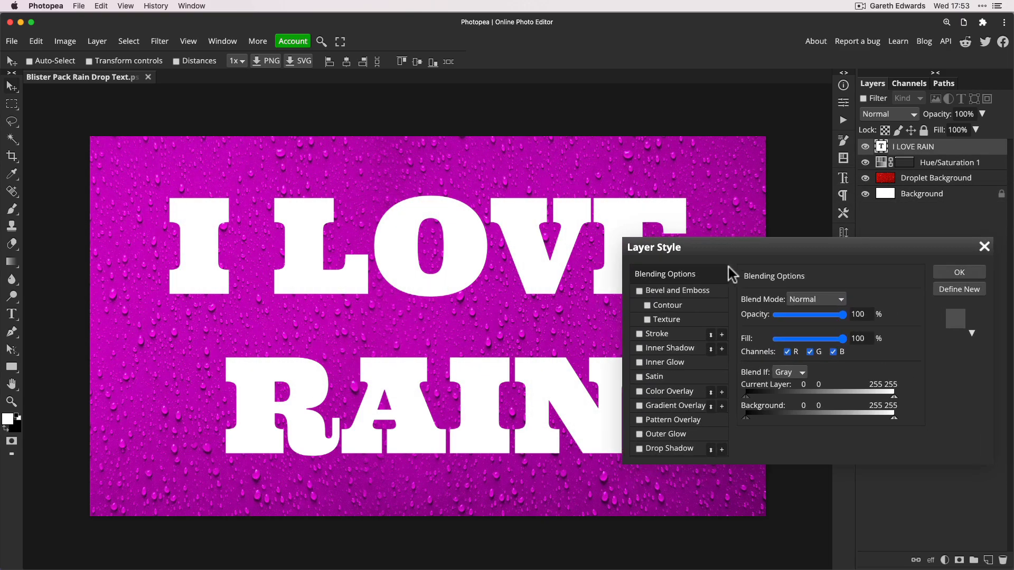
click(640, 449)
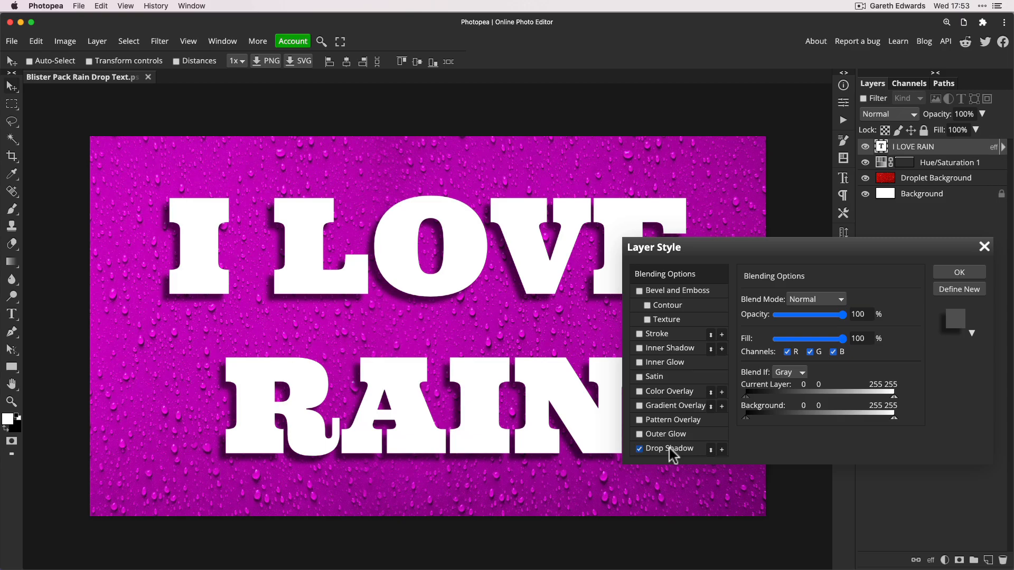
click(672, 448)
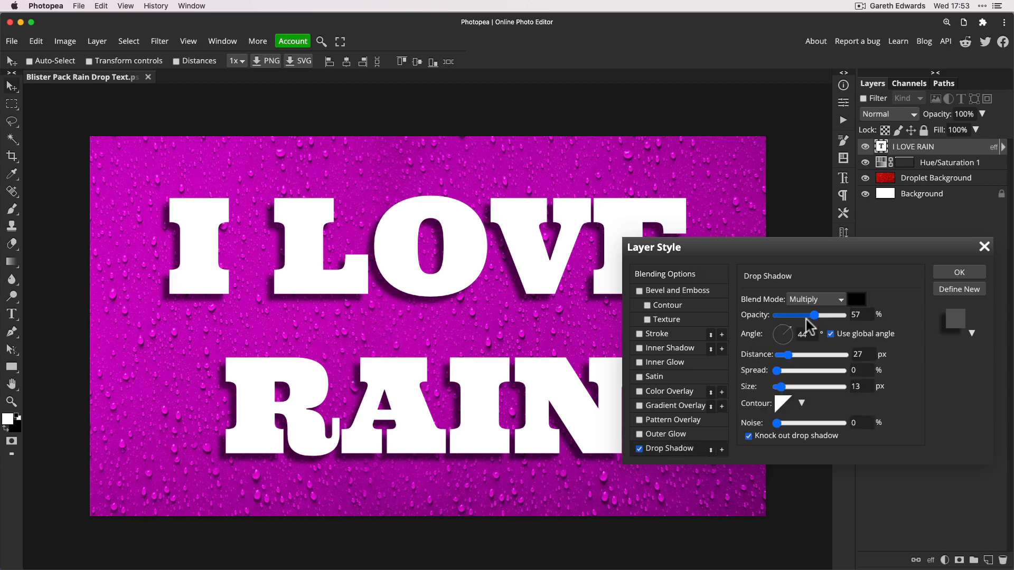
drag(785, 355, 779, 355)
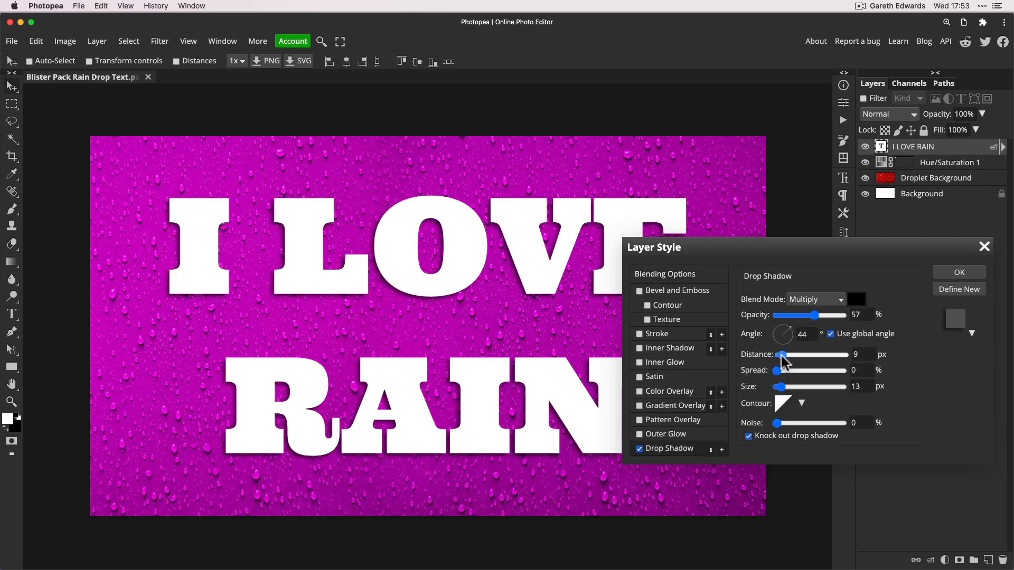
drag(782, 355, 784, 355)
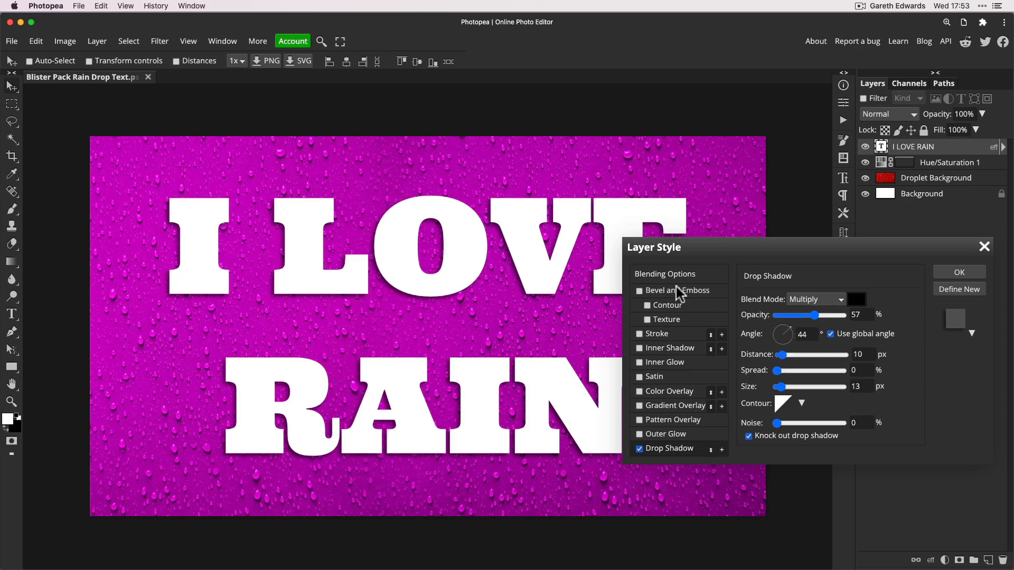
Step: Enable Bevel and Emboss as an outer bevel using the soft chisel technique
click(639, 290)
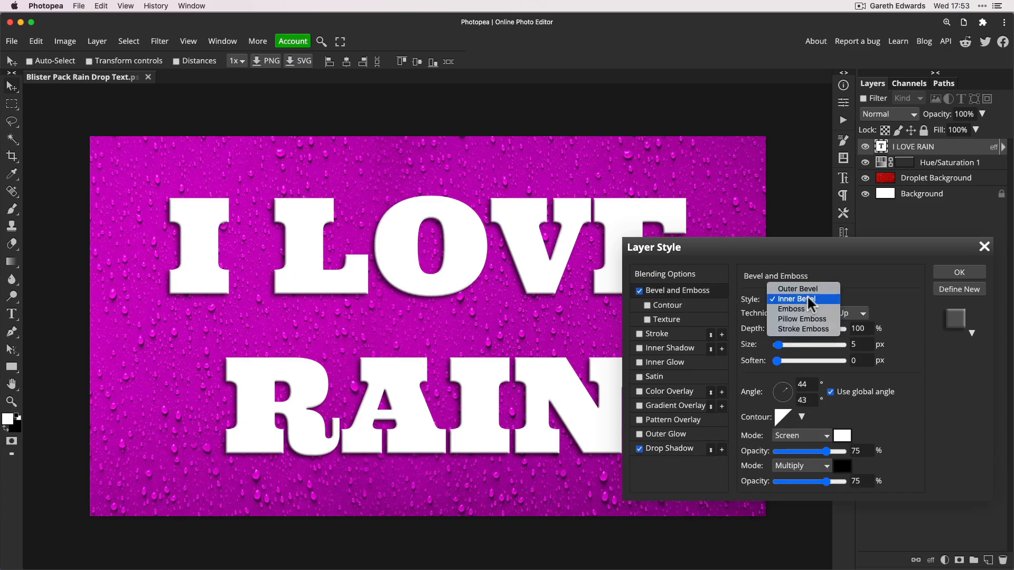
click(797, 289)
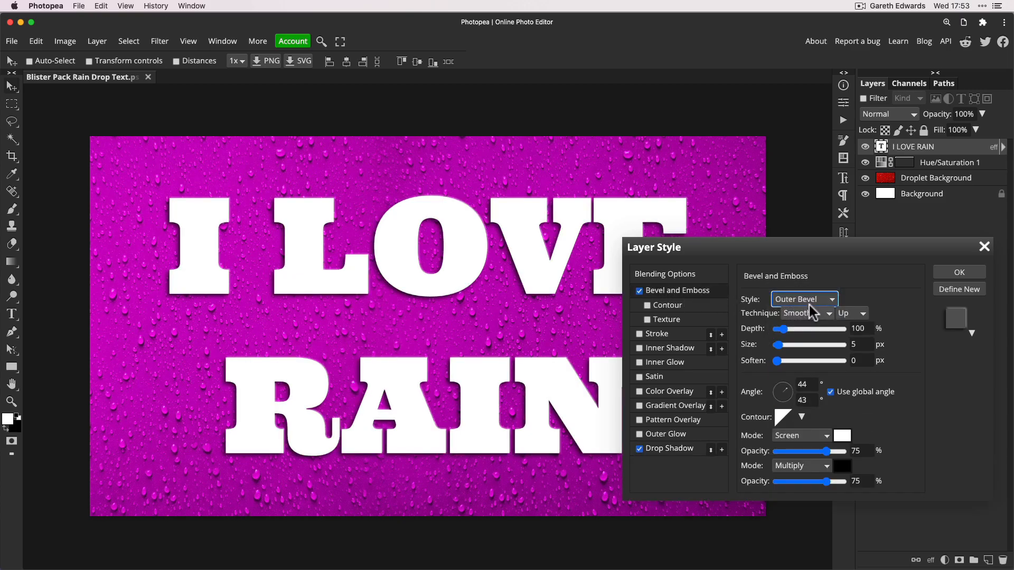
click(806, 312)
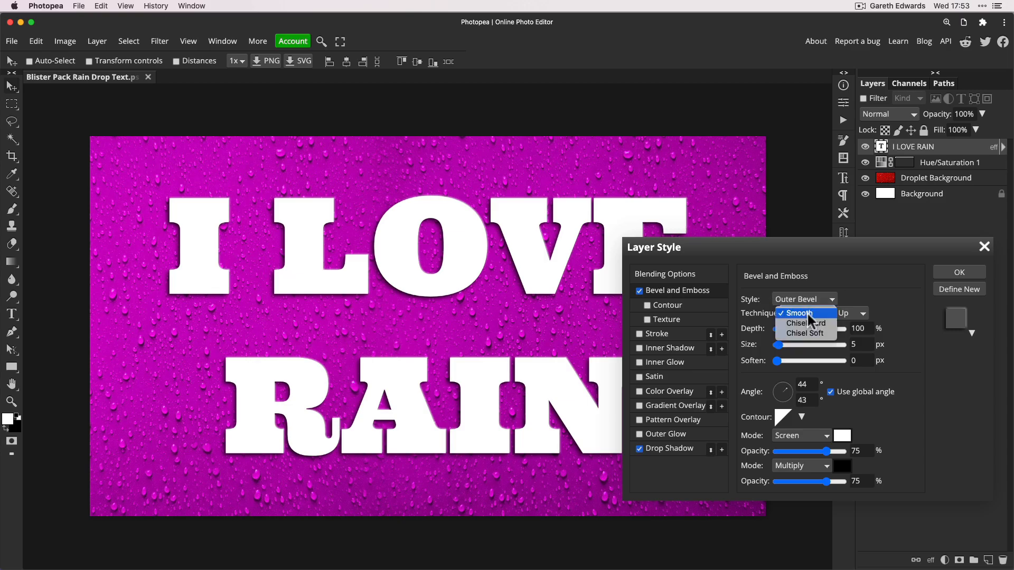
click(805, 333)
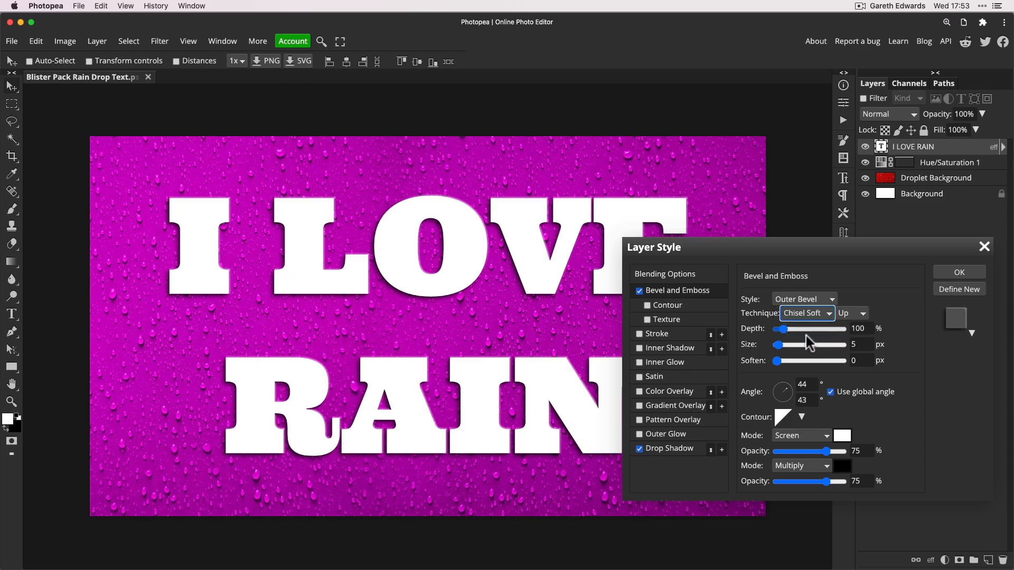
Step: Set the bevel Depth to 303%, Size to 64 px and Soften to 7 px
drag(783, 328, 793, 329)
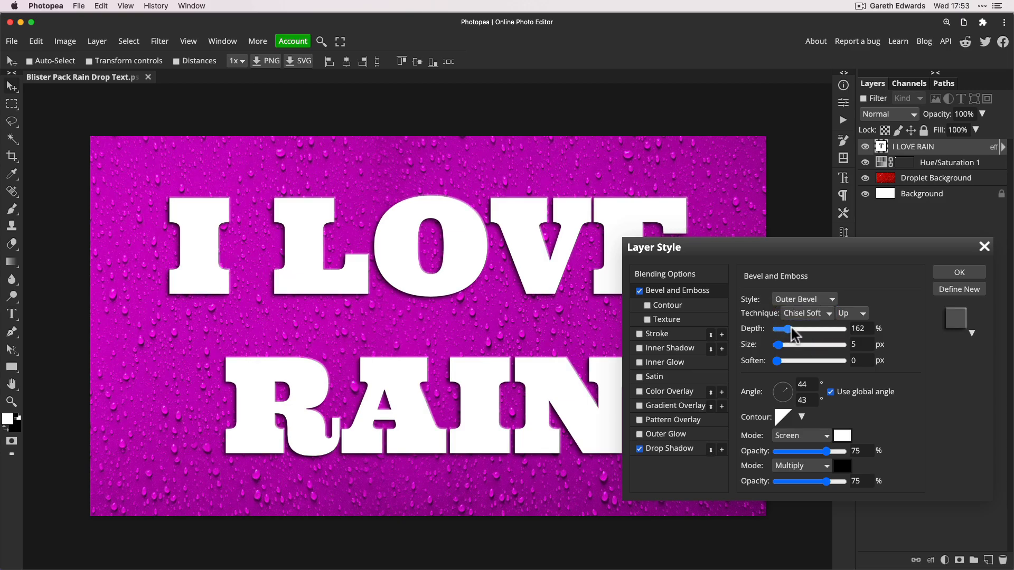
drag(788, 328, 808, 328)
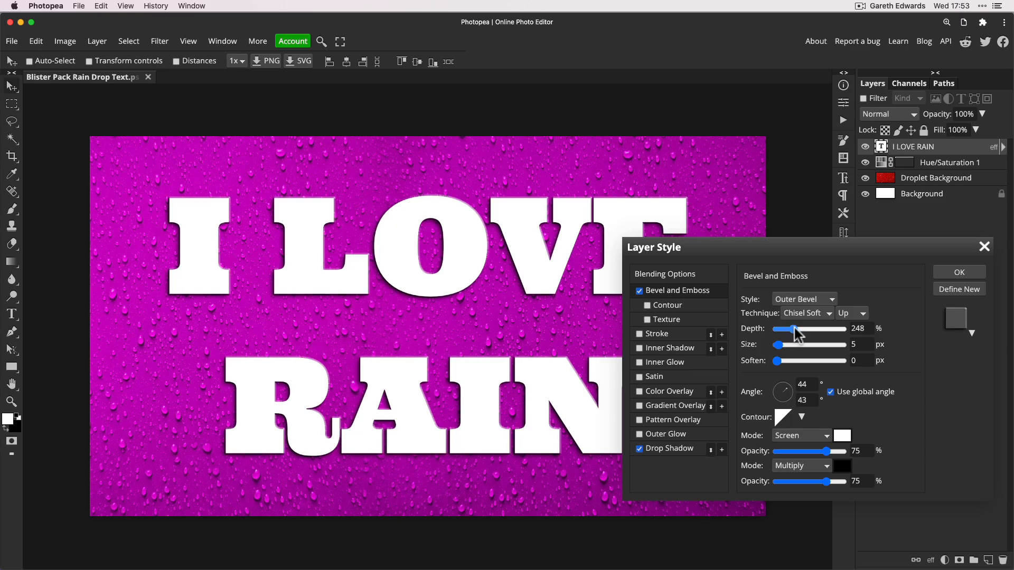
drag(778, 329, 797, 329)
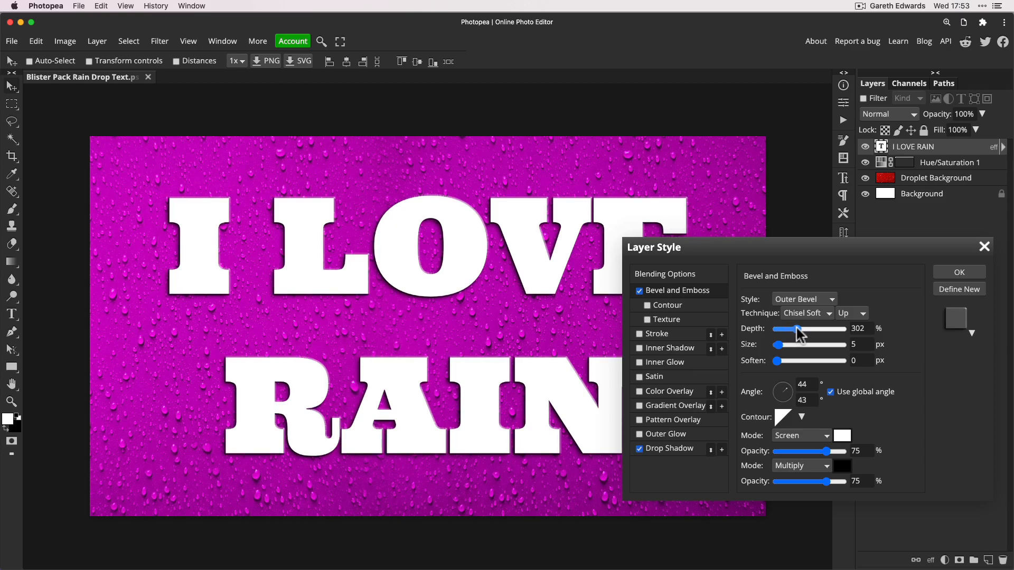
drag(797, 329, 802, 330)
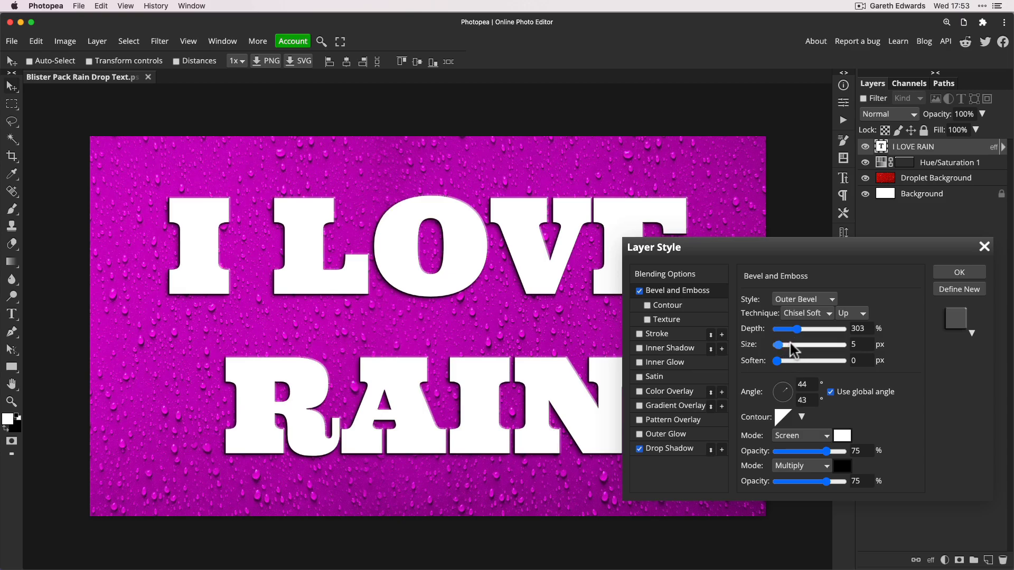
drag(779, 344, 798, 344)
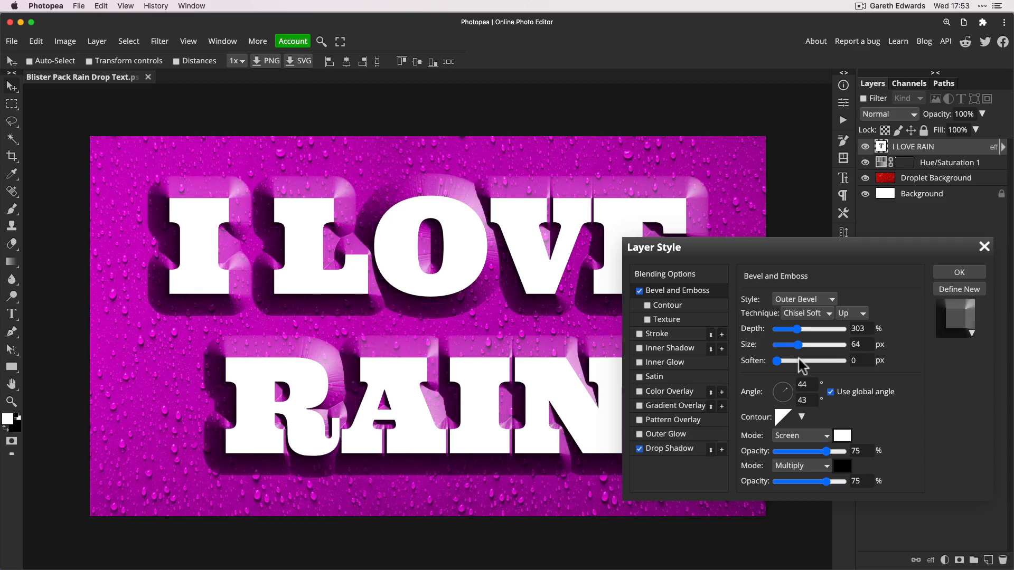
drag(777, 361, 799, 362)
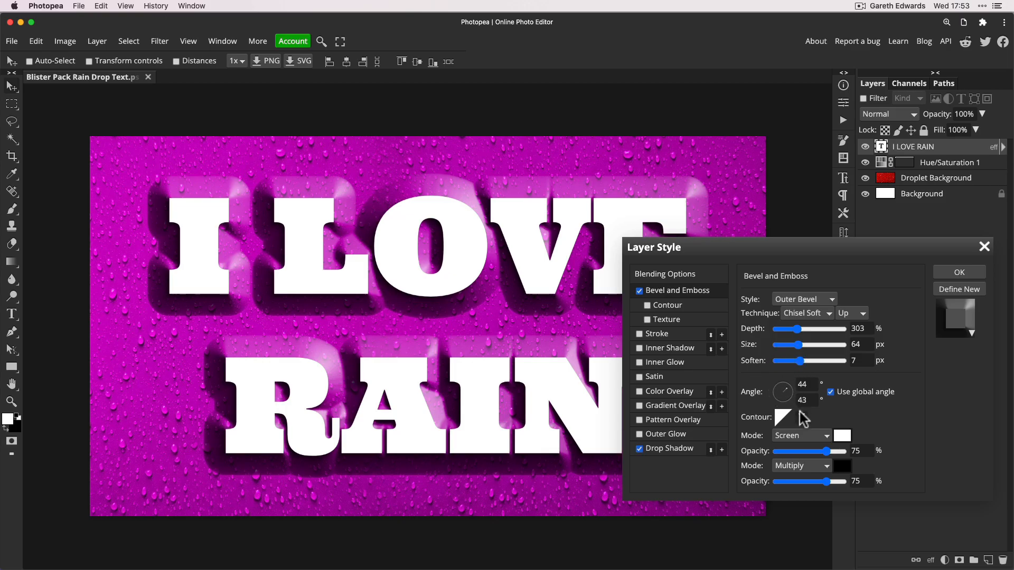
mouse_move(804, 420)
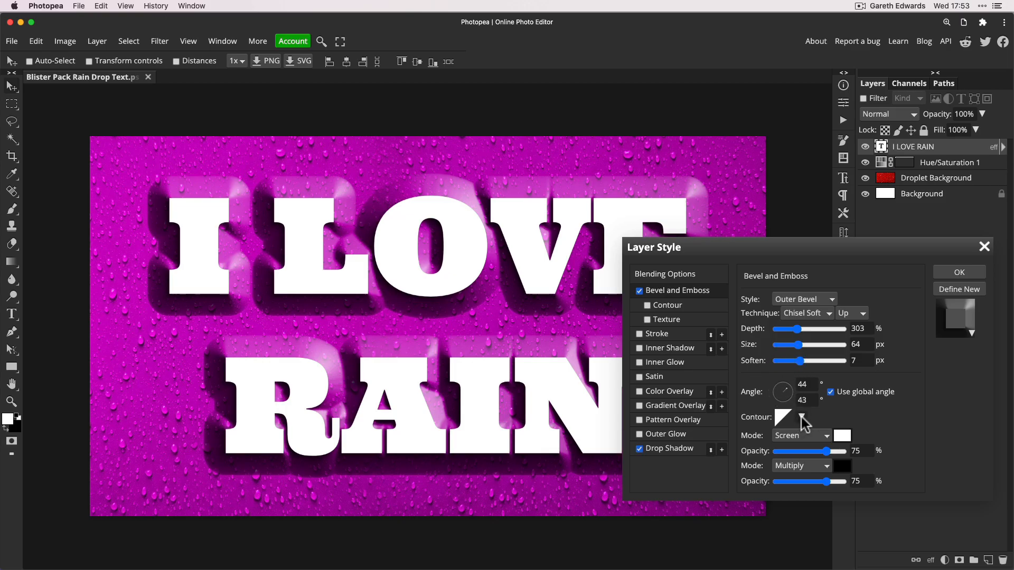
Step: Choose a jagged gloss contour for the bevel and lower its shadow opacity to 51%
click(802, 417)
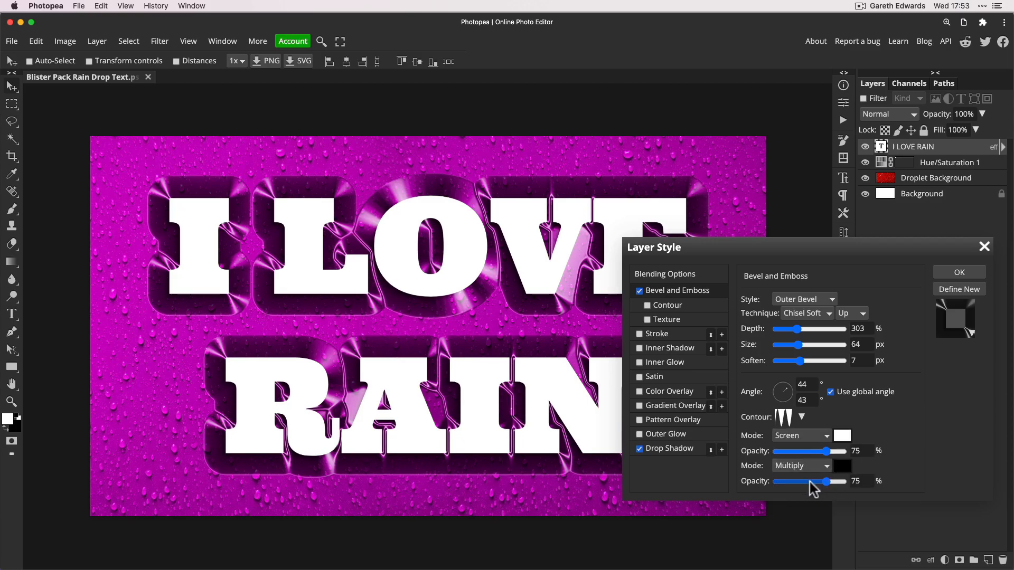
drag(826, 482, 804, 481)
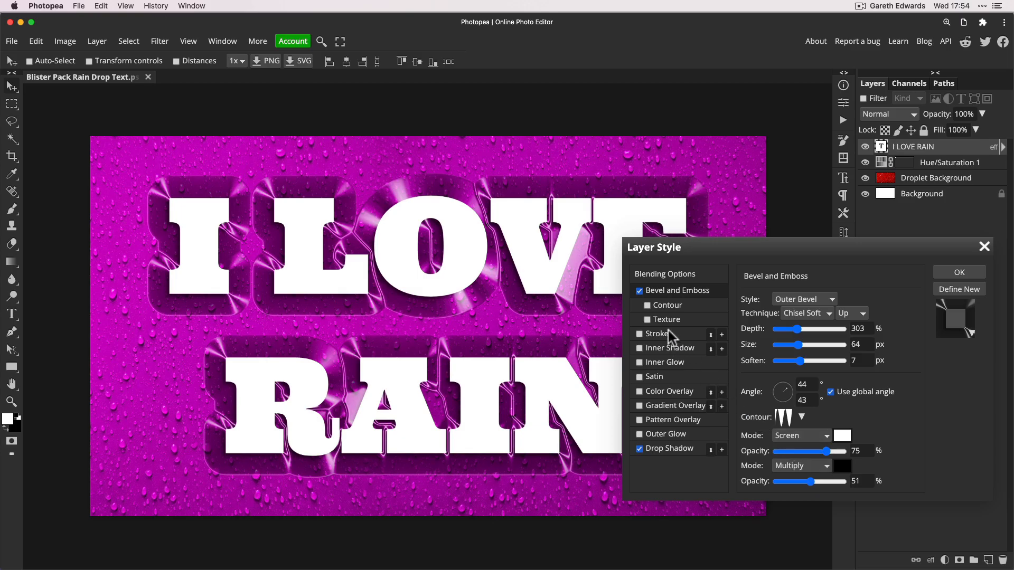
Step: Enable the bevel Contour sub-effect and set its Range to 24%
click(640, 305)
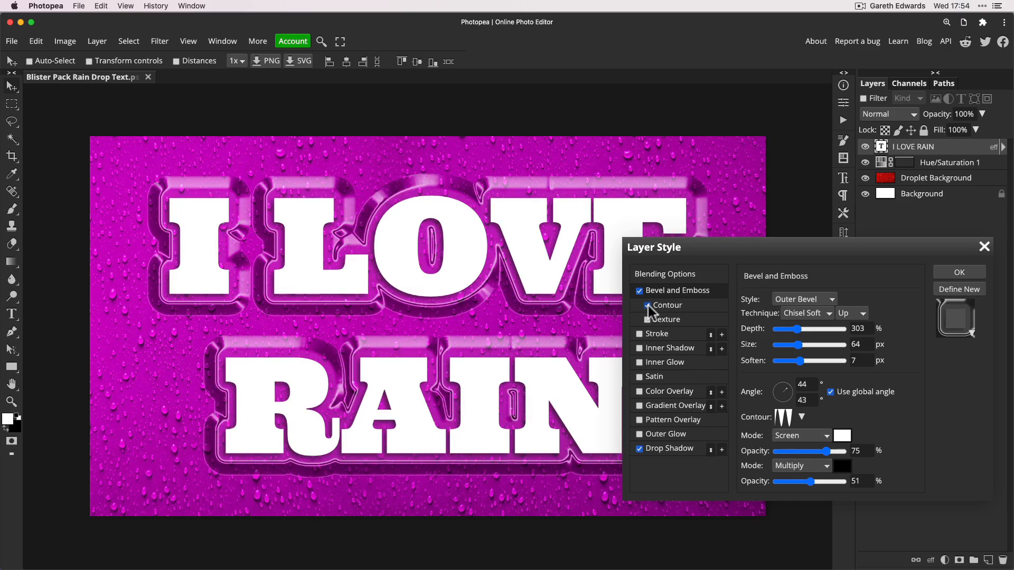
click(640, 305)
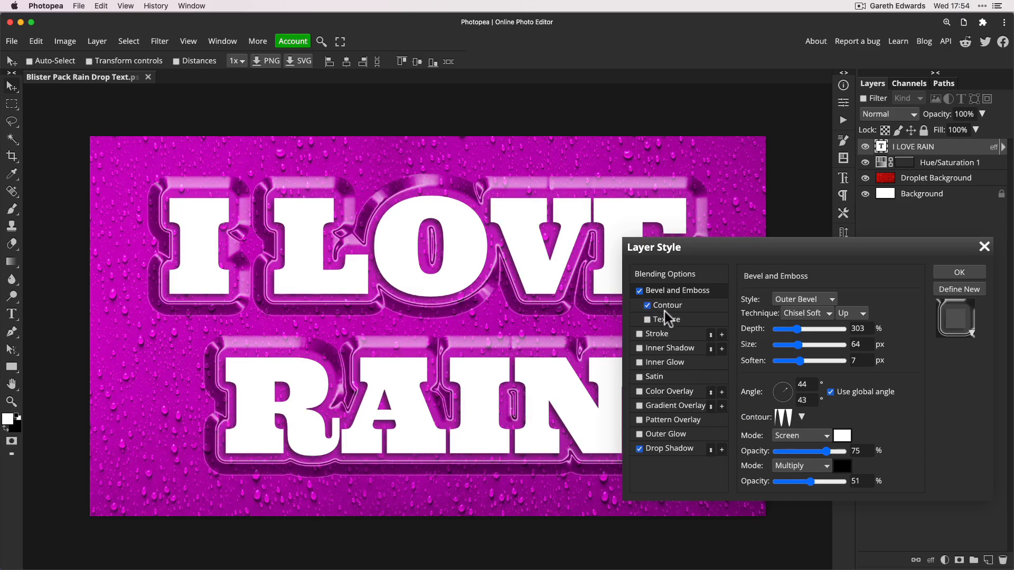
click(668, 305)
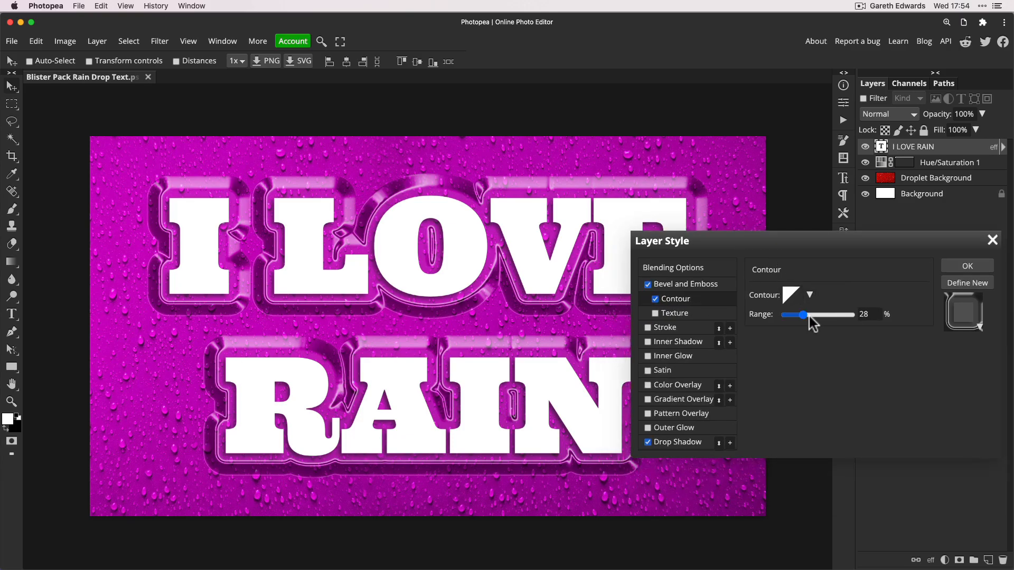
drag(804, 315, 811, 315)
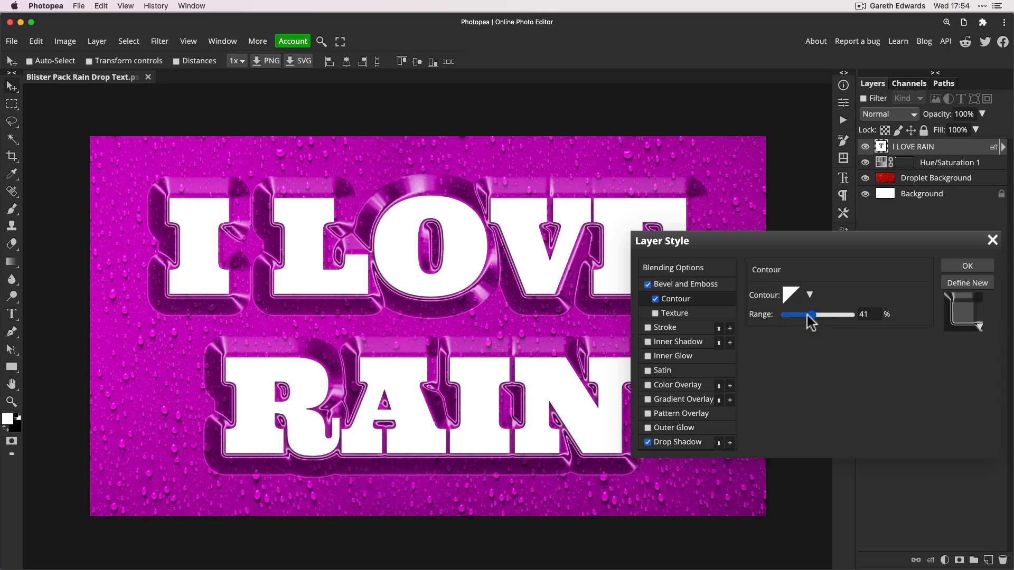
drag(810, 315, 801, 315)
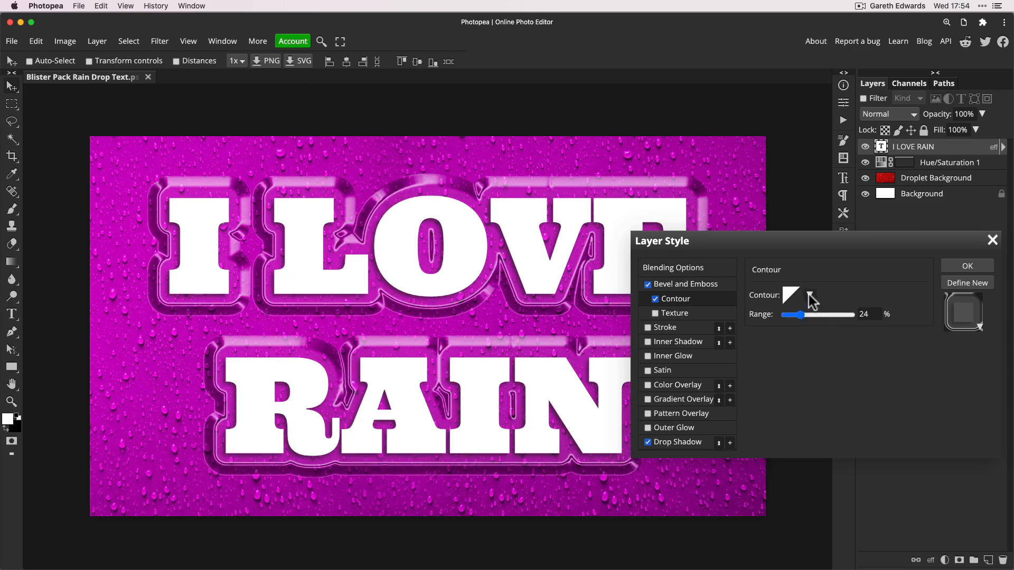
Step: Try rounded and wavy contour presets, settling on a spiky notched profile
click(808, 295)
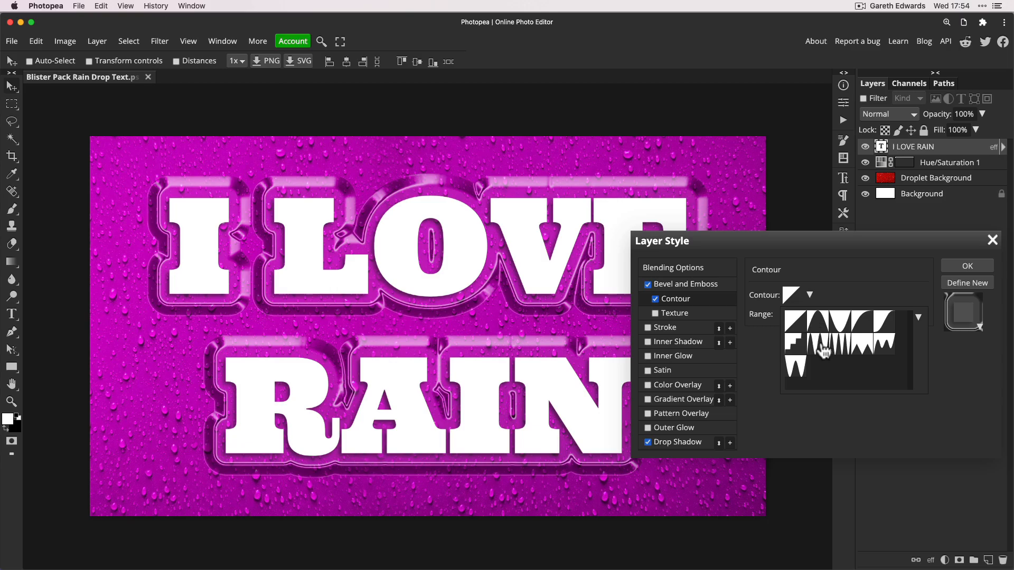
click(813, 336)
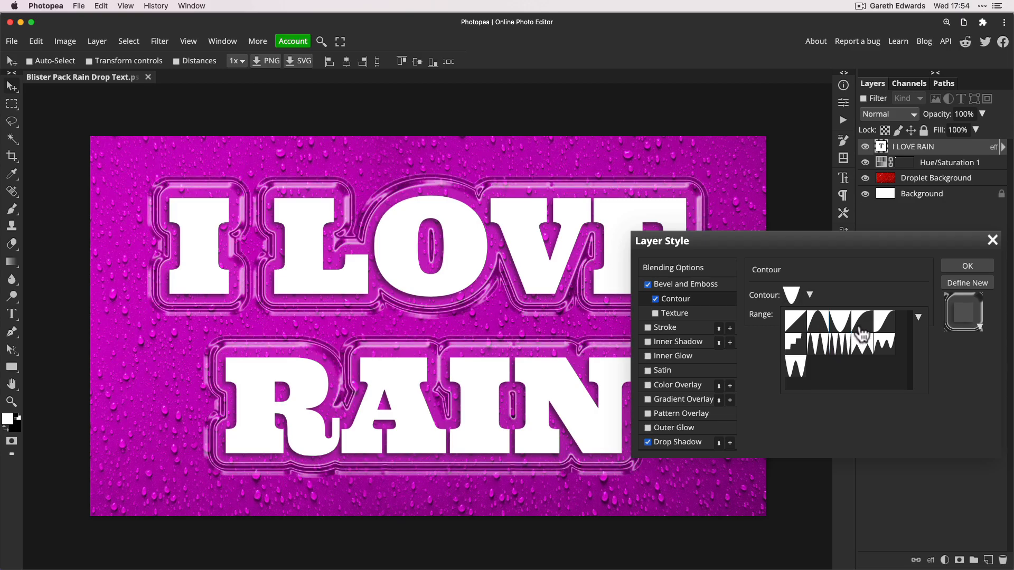
click(883, 344)
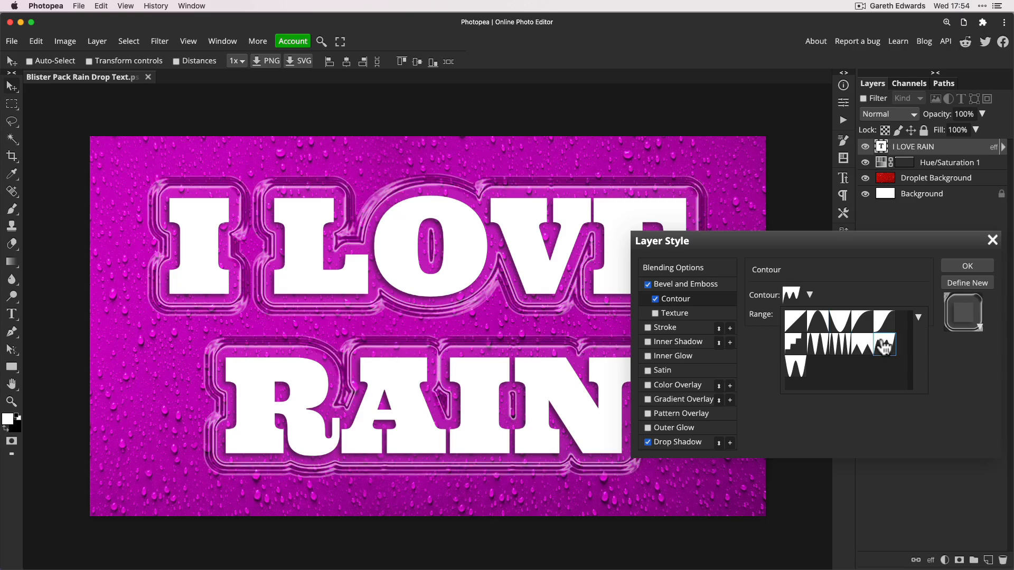
click(796, 371)
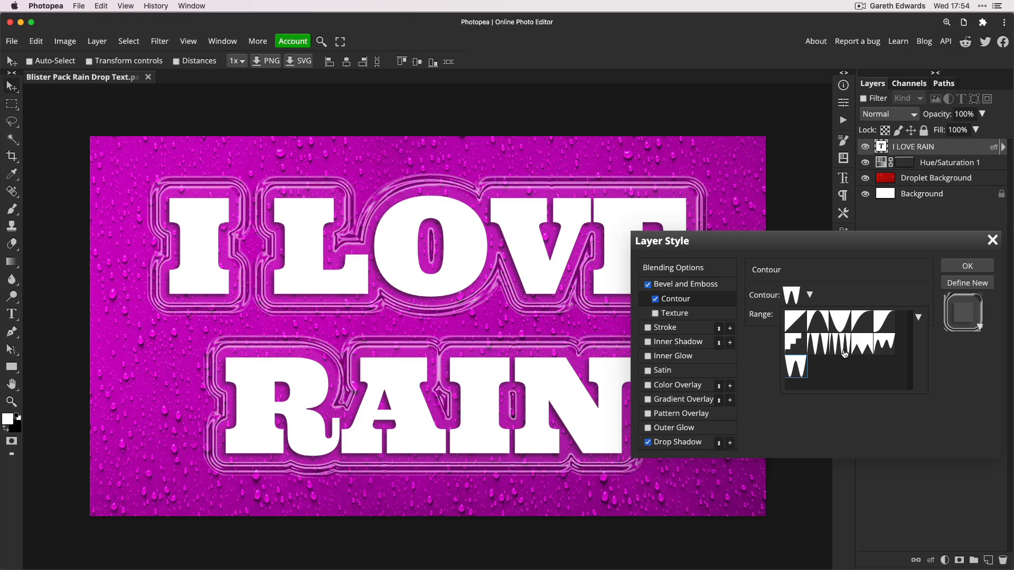
mouse_move(835, 352)
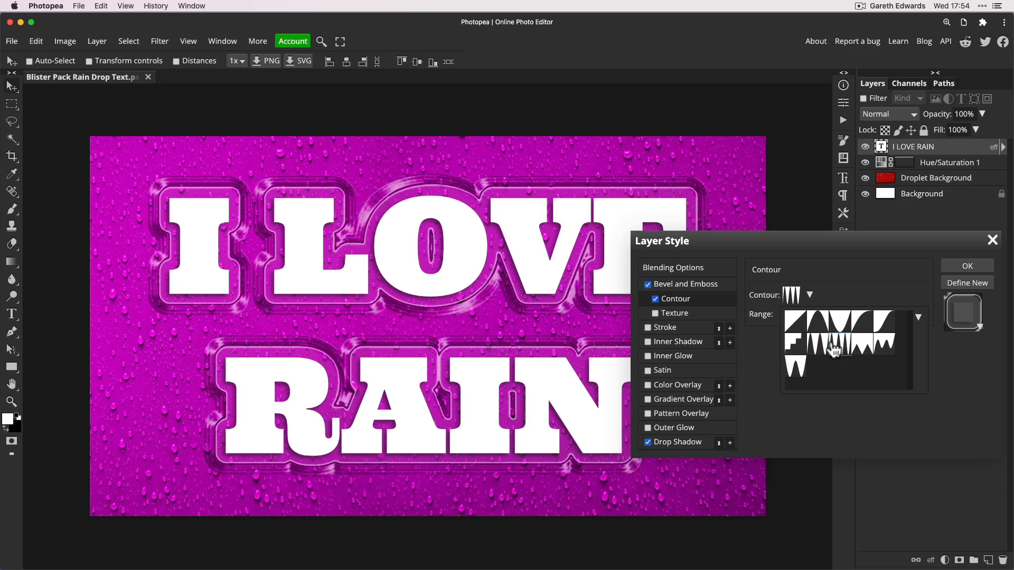
Step: Retune the bevel to about 285% depth and 63 px size, then apply the layer style
click(687, 285)
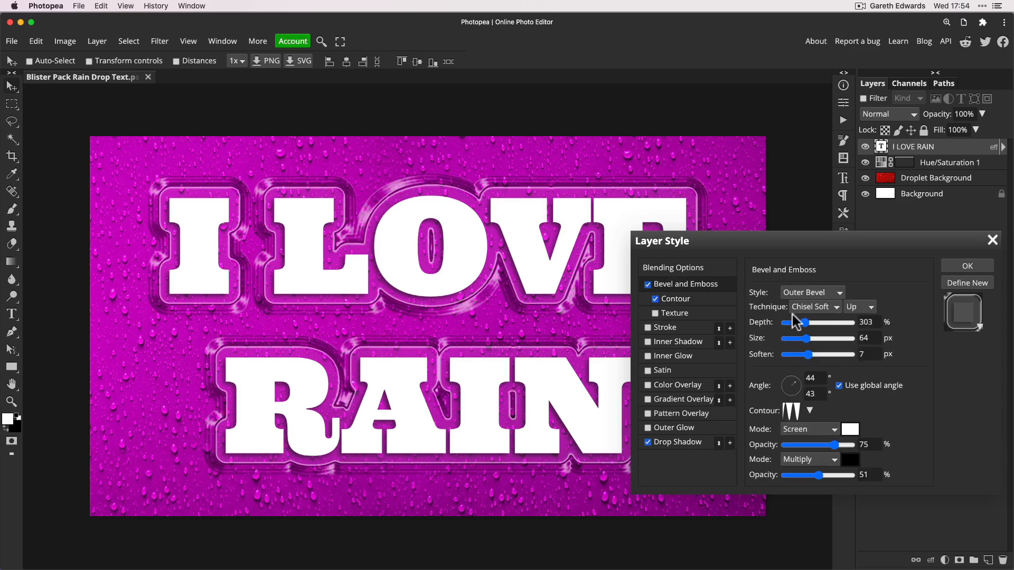
drag(804, 323, 798, 323)
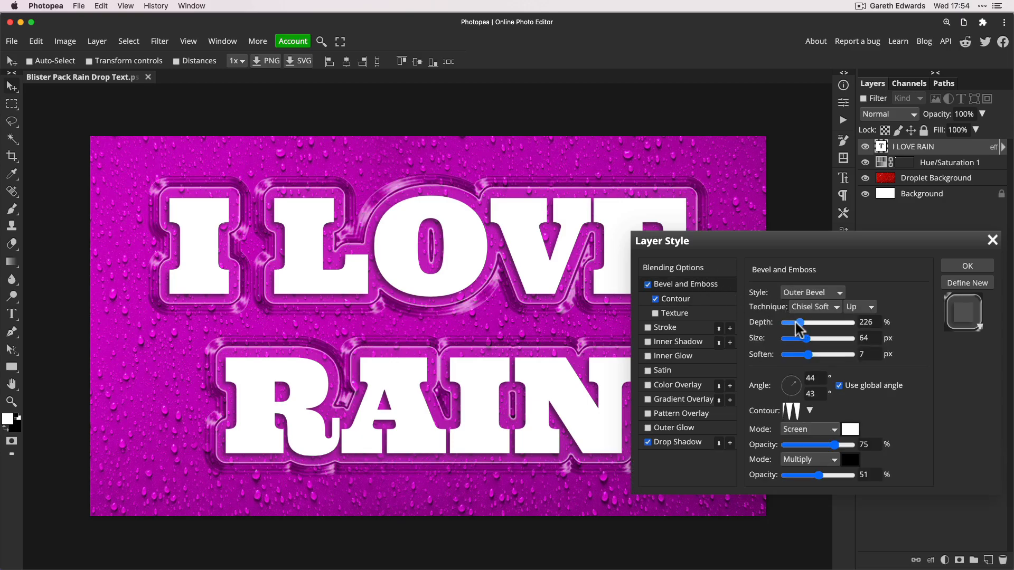
drag(800, 323, 814, 324)
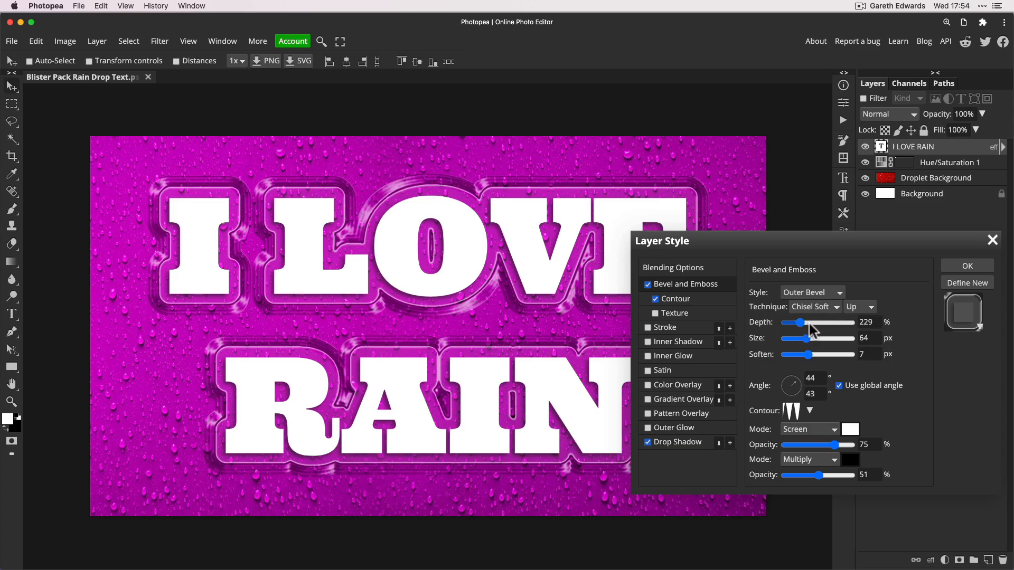
drag(804, 322, 810, 322)
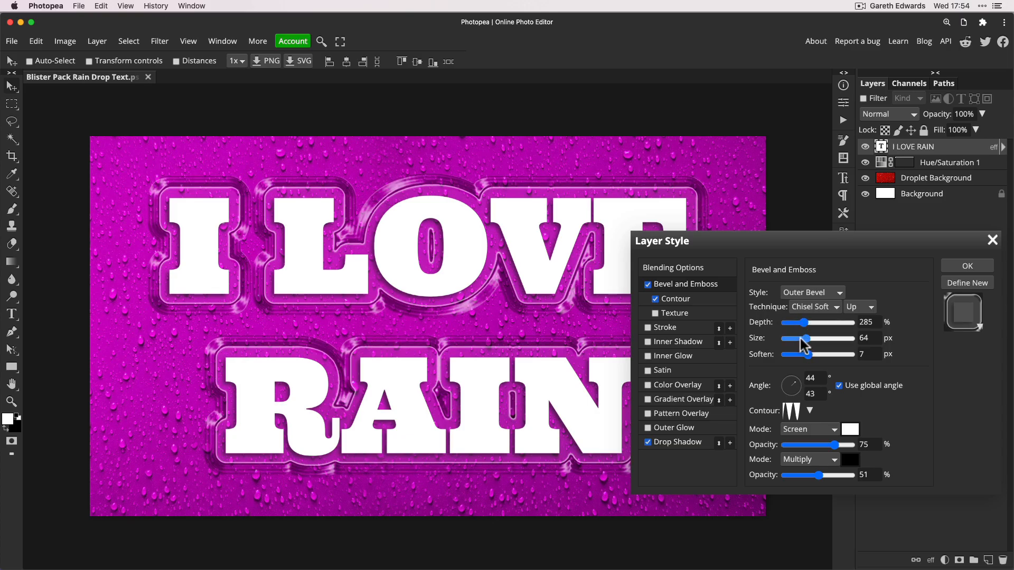
drag(806, 338, 802, 338)
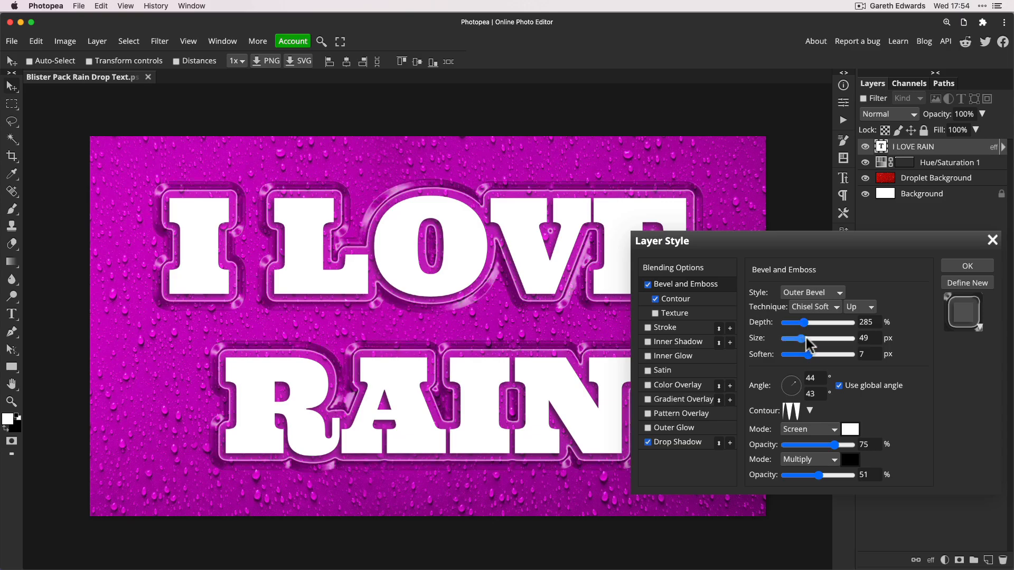
drag(796, 338, 811, 338)
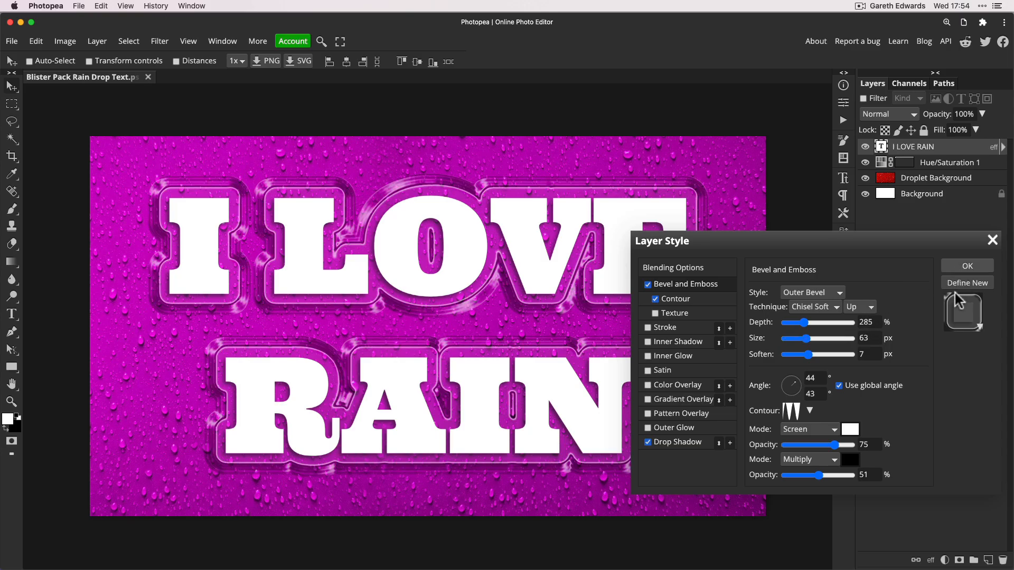
click(966, 266)
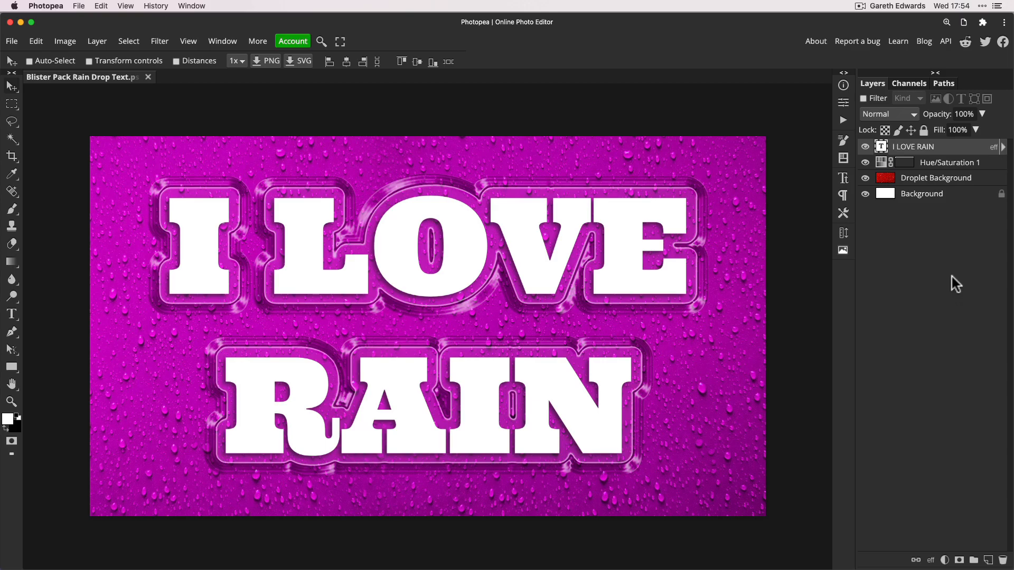
Step: Place a droplet background copy above a folder holding the text and clip it to that folder
click(936, 177)
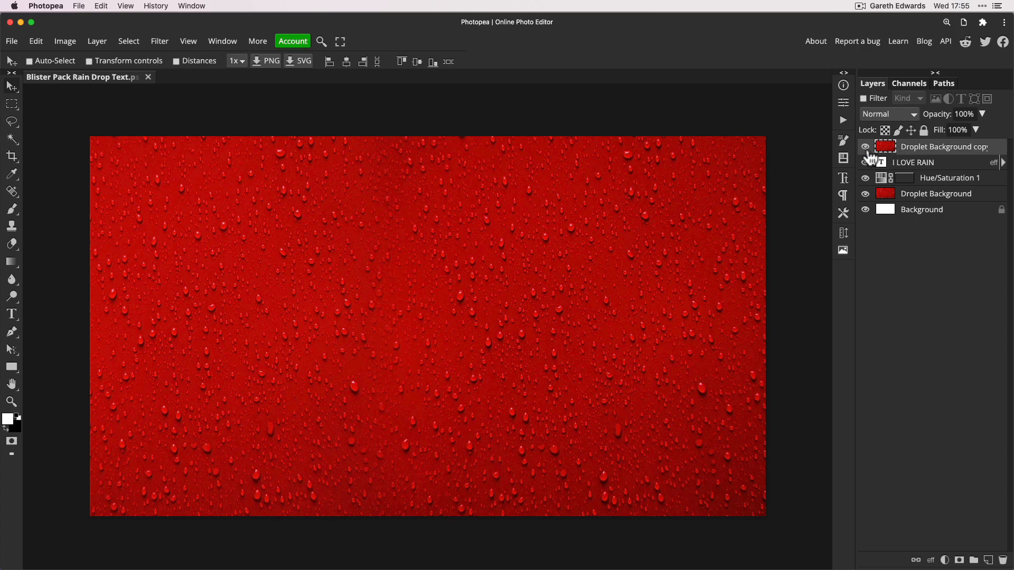
click(865, 163)
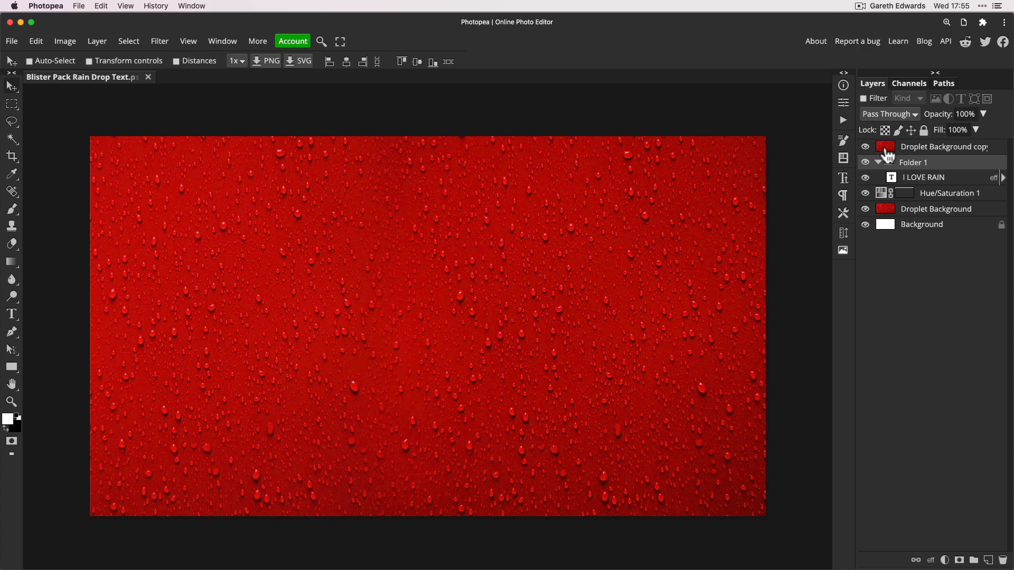
click(945, 145)
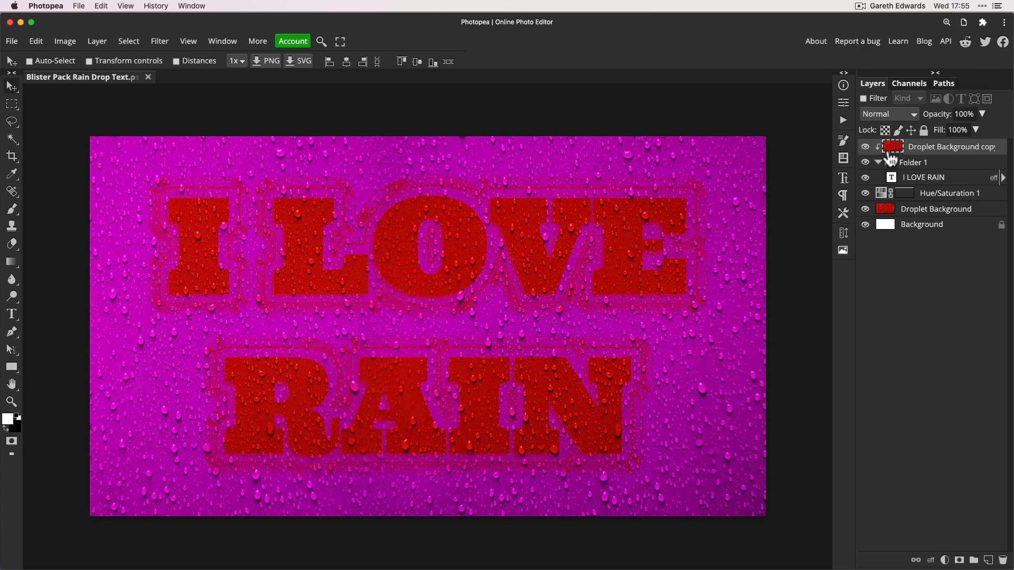
mouse_move(890, 160)
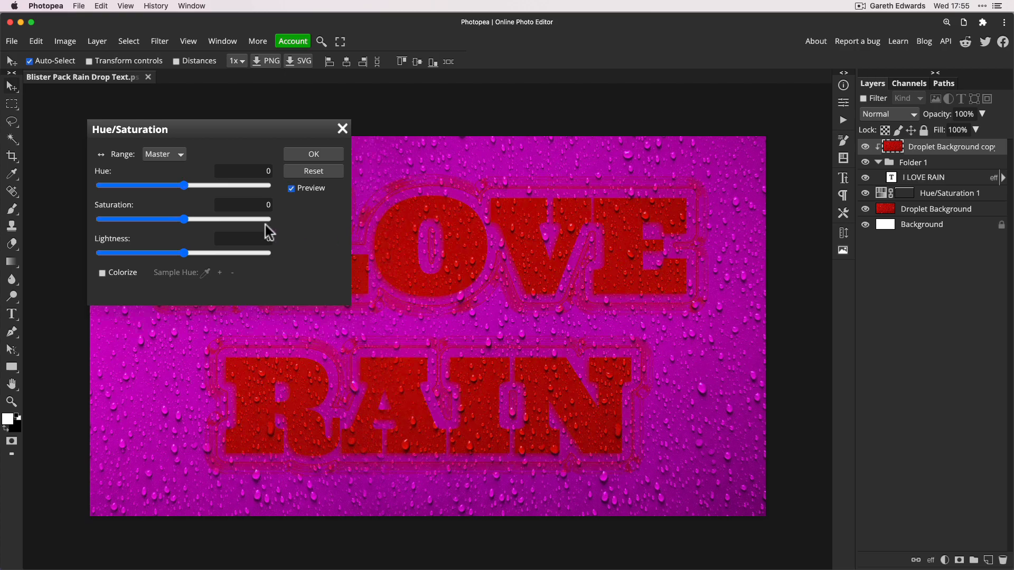
Step: Drag Saturation down to -100 and confirm, leaving the letter texture grey
drag(188, 218, 154, 219)
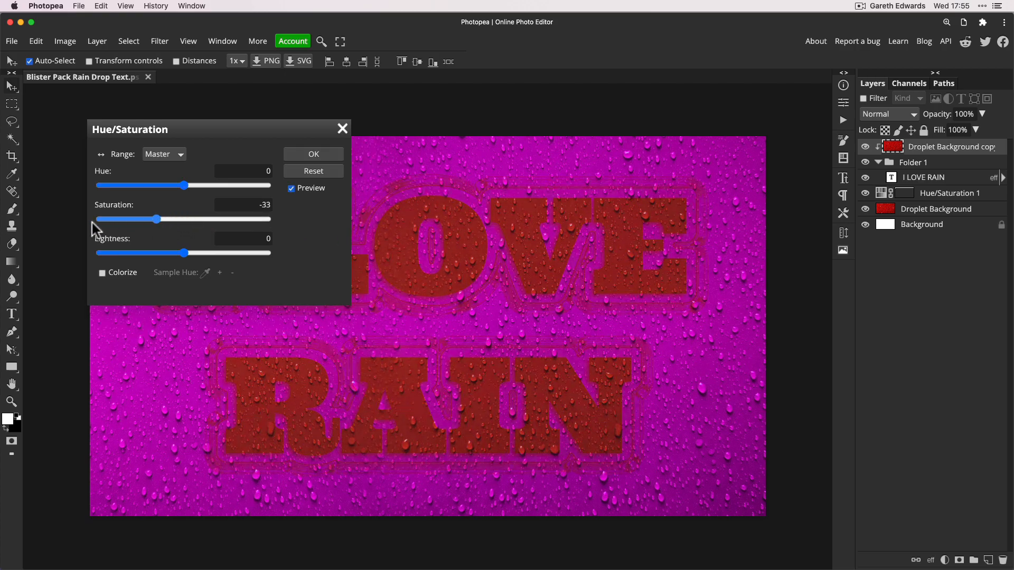
drag(153, 219, 96, 218)
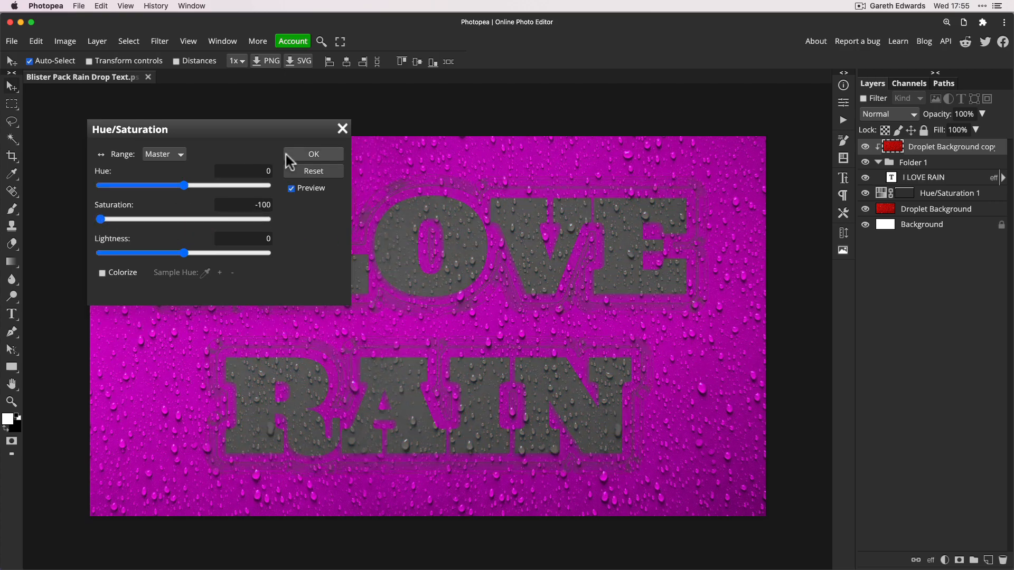
click(313, 155)
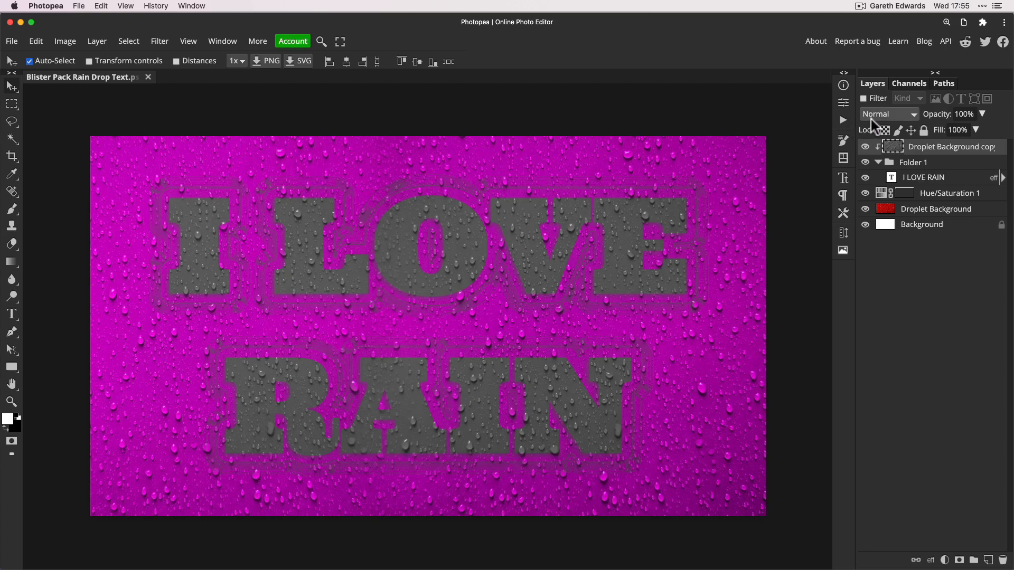
Step: Set the clipped droplet copy to Hard Light and toggle its visibility to compare
click(887, 114)
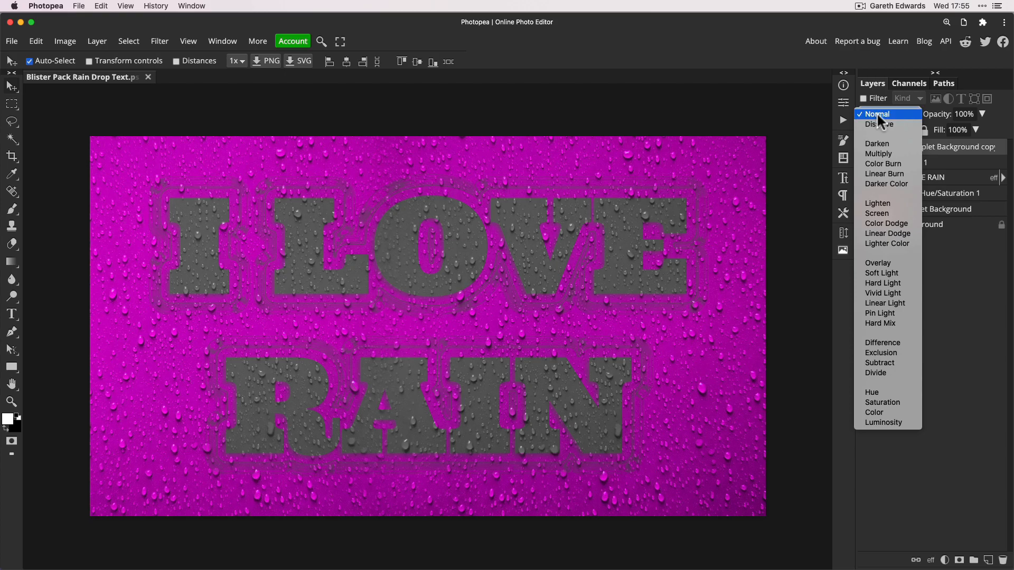
mouse_move(881, 283)
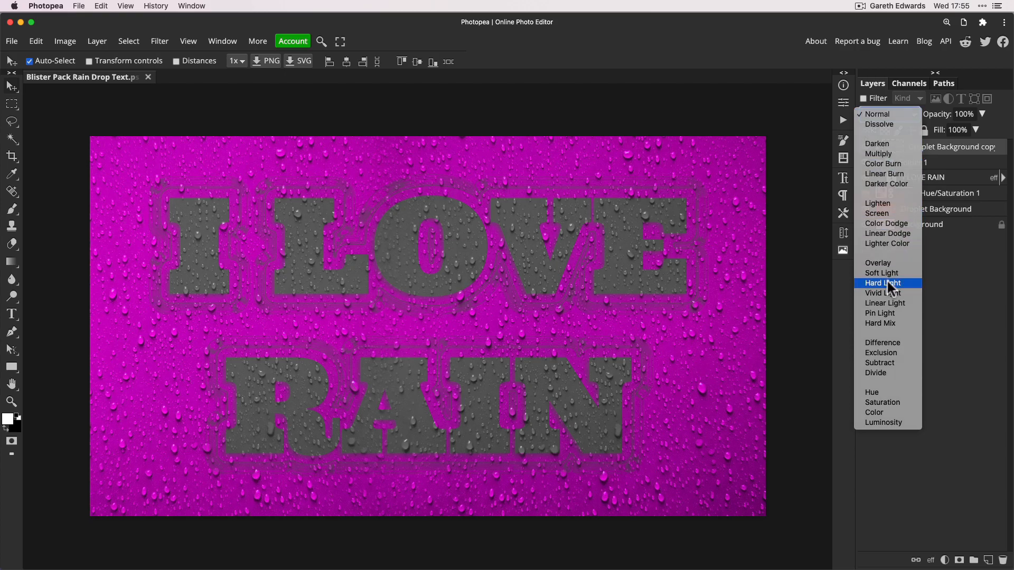
click(887, 283)
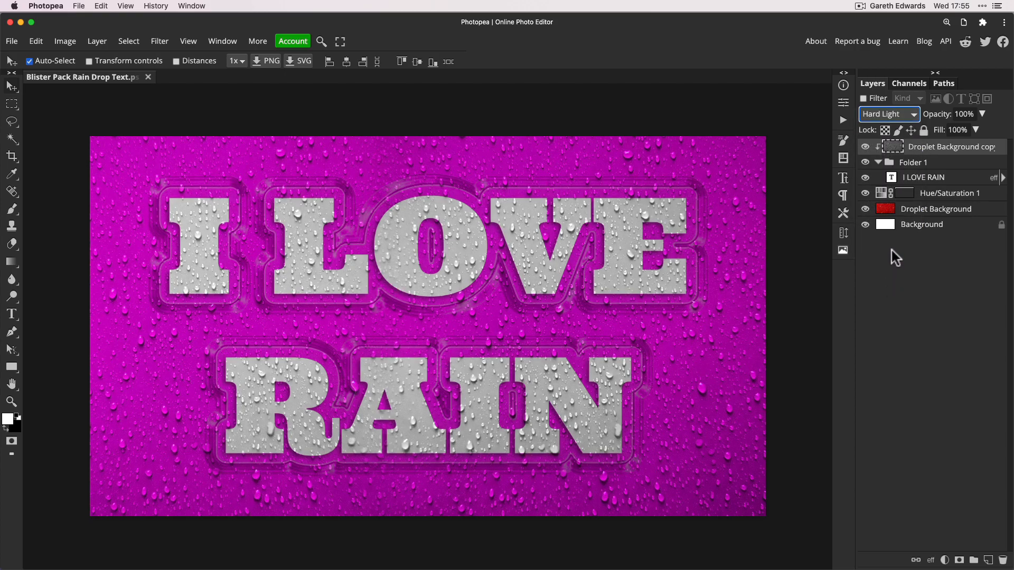
click(865, 147)
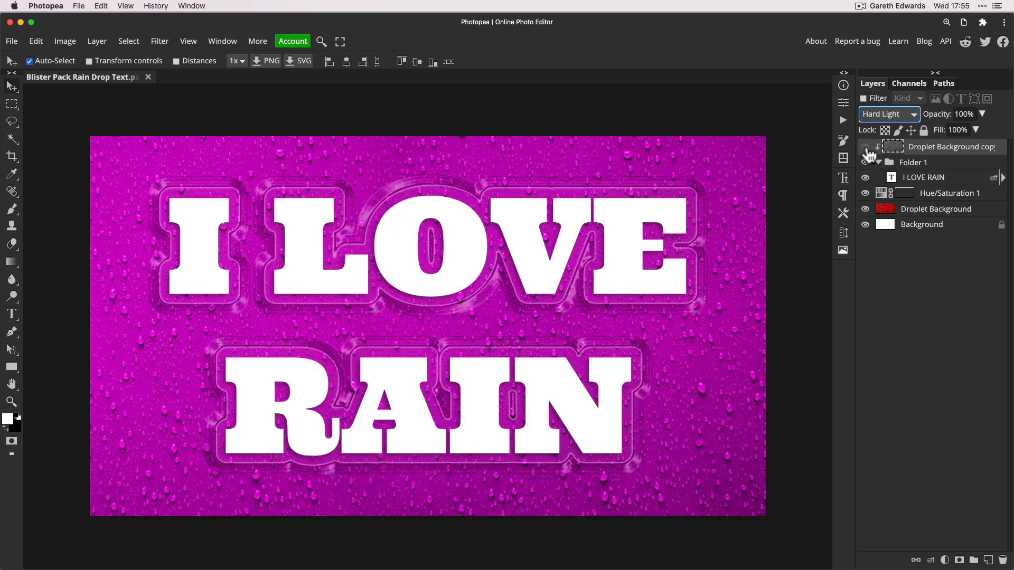
click(865, 147)
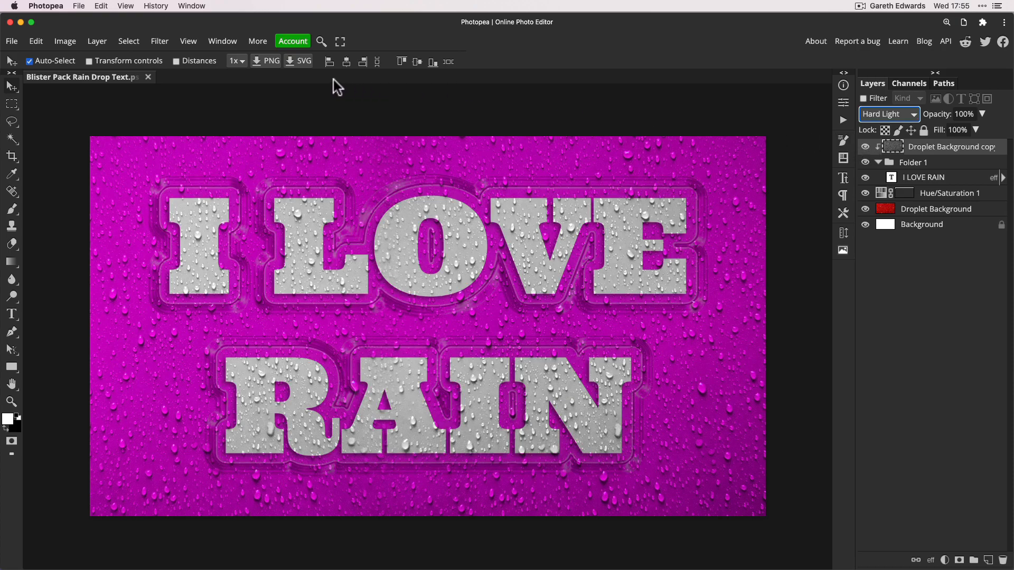
click(160, 41)
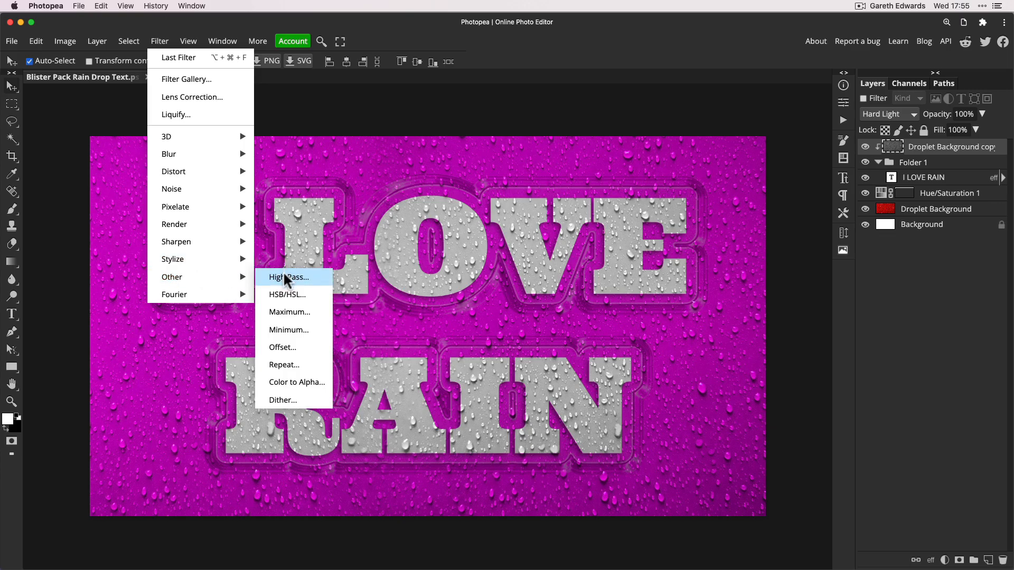
Step: Run High Pass at 75 px radius on the clipped droplet copy
click(288, 277)
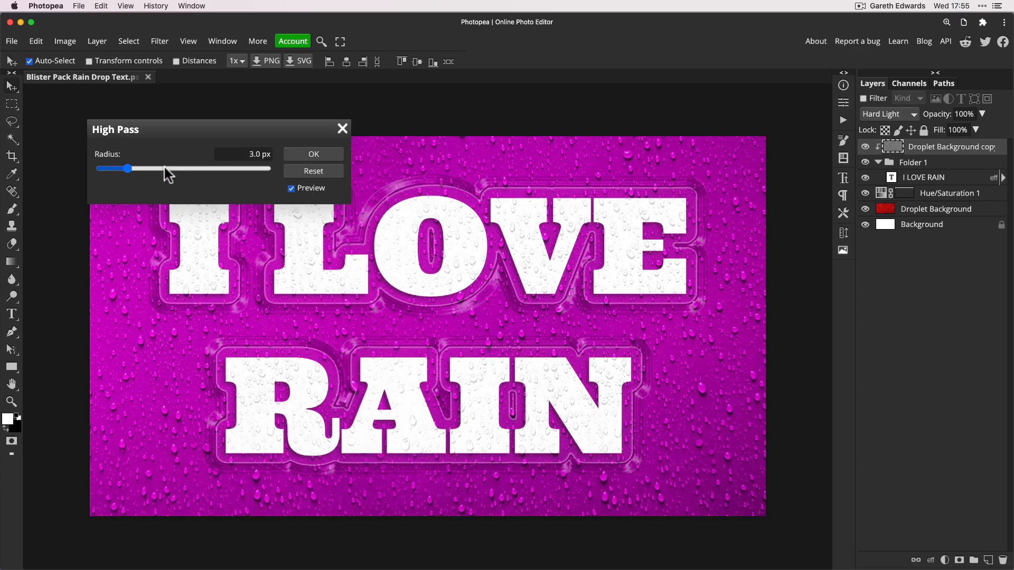
drag(116, 169, 163, 169)
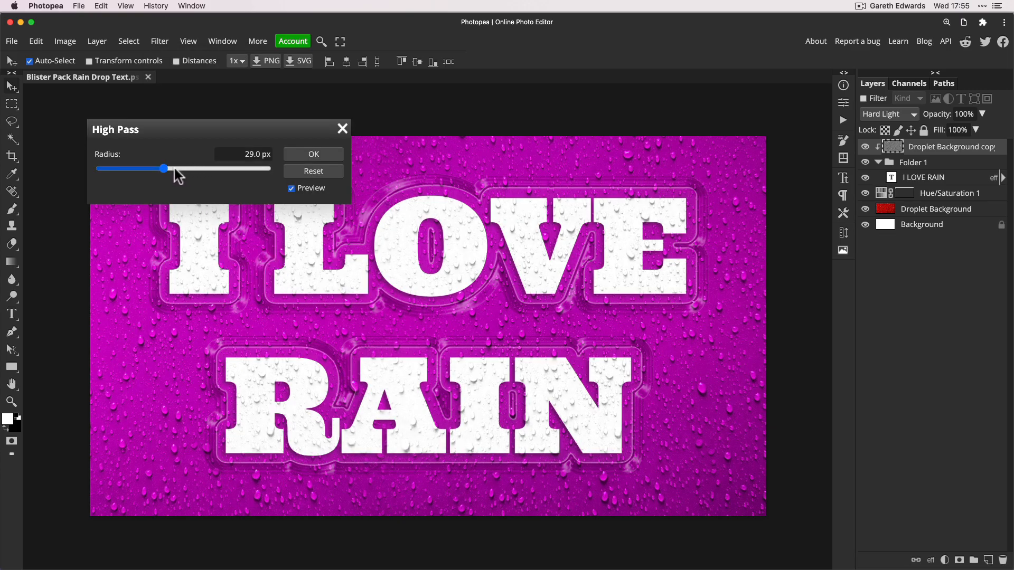
drag(162, 169, 190, 169)
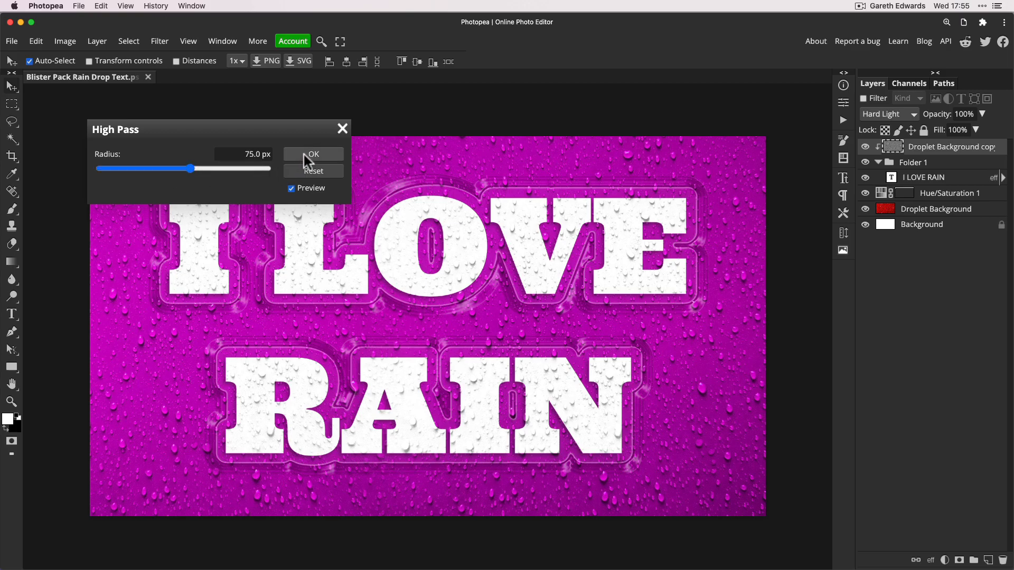
click(312, 155)
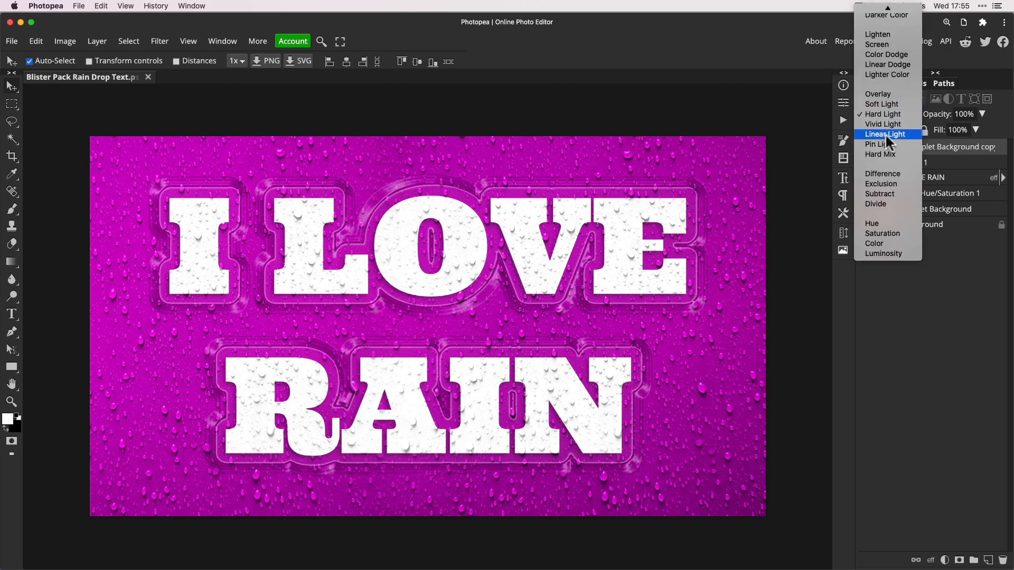
Step: Pick another blend mode such as Linear Light for the clipped texture
click(886, 134)
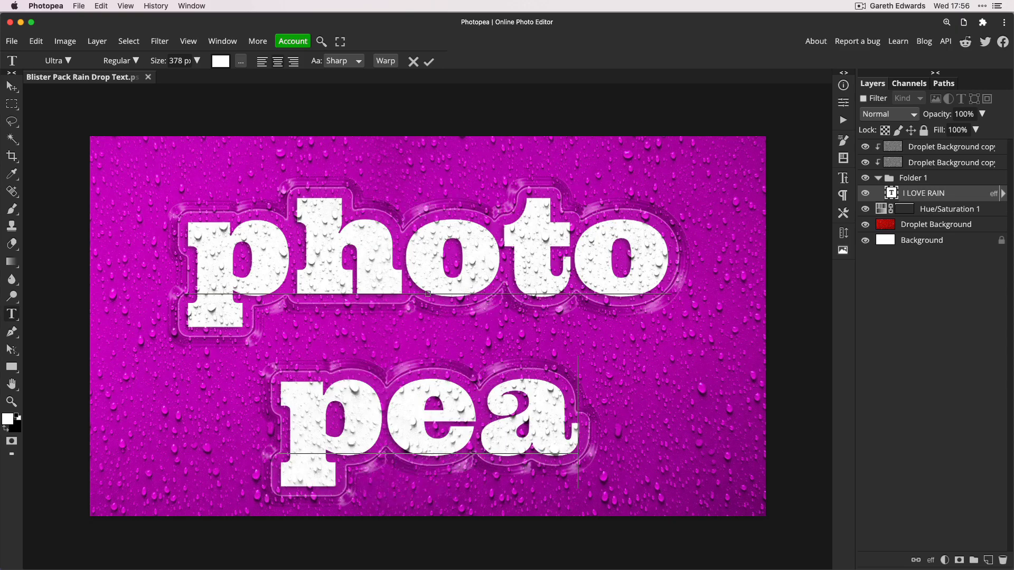
Step: Add '!' to make the text 'photo pea!' and hide the droplet copies to compare
text(!)
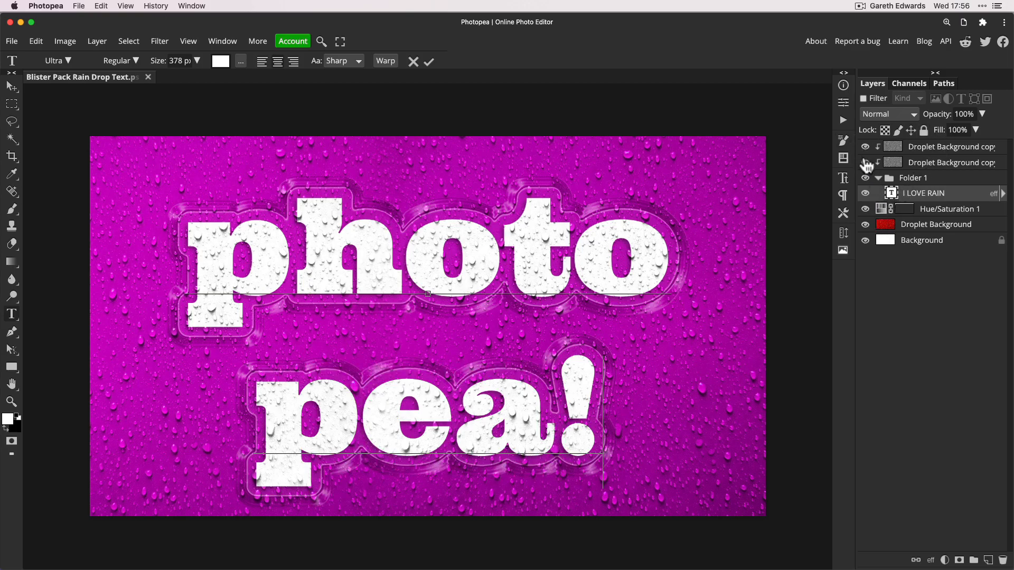
click(429, 62)
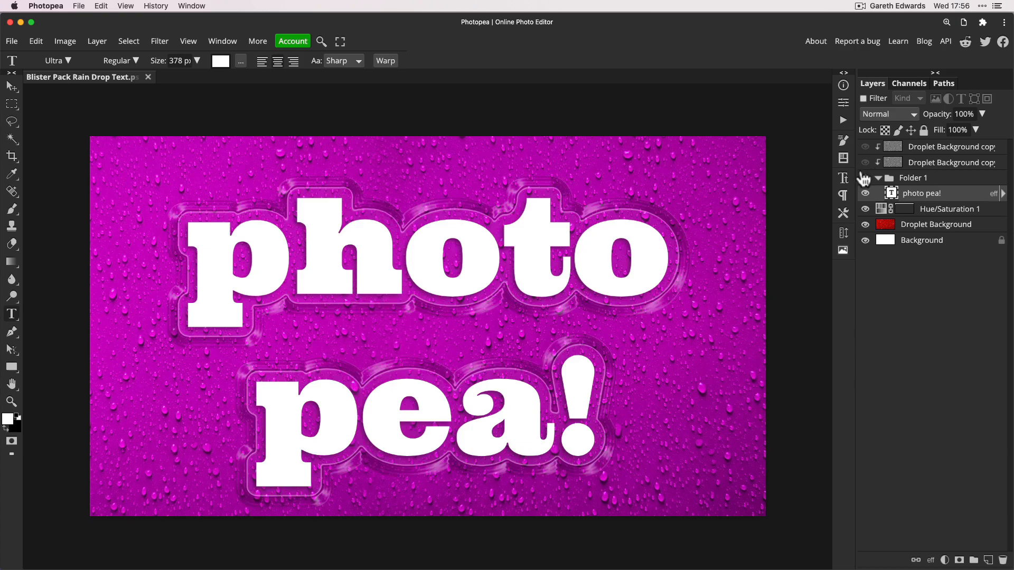